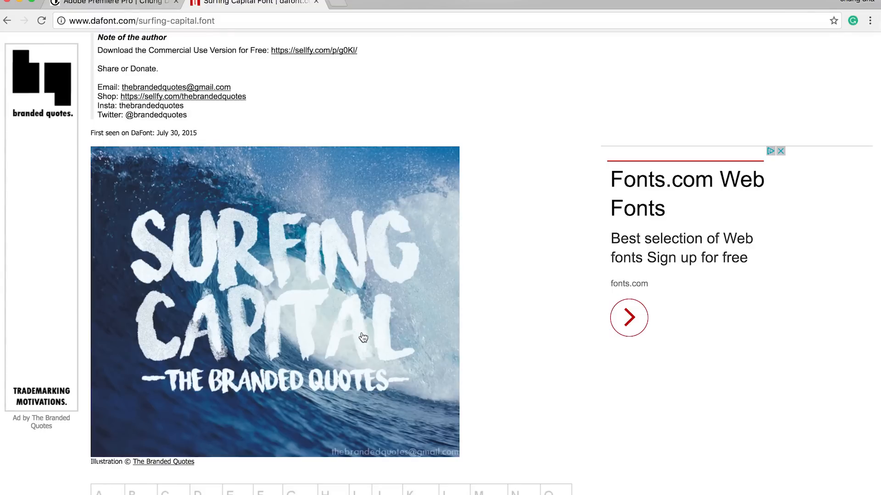
mouse_move(369, 332)
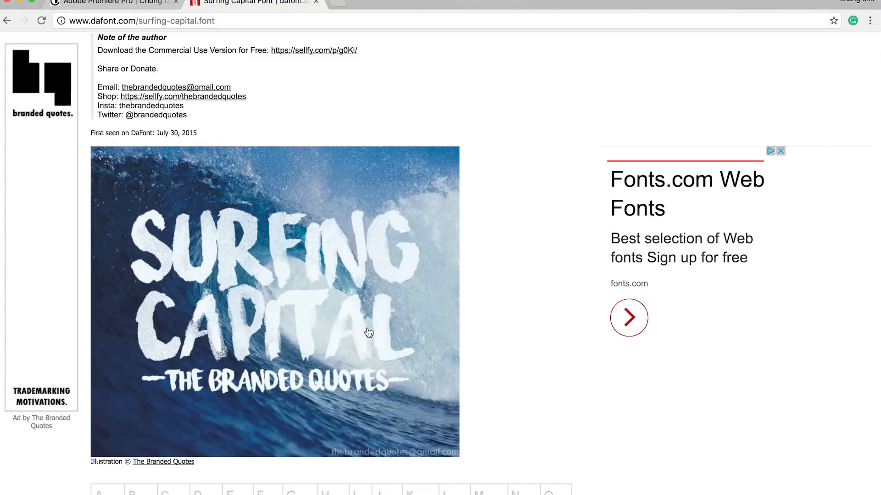
mouse_move(390, 308)
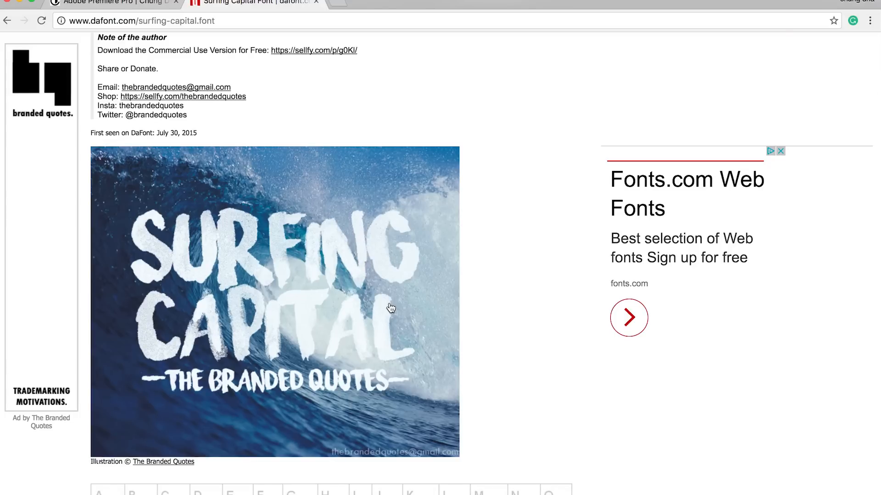
mouse_move(307, 352)
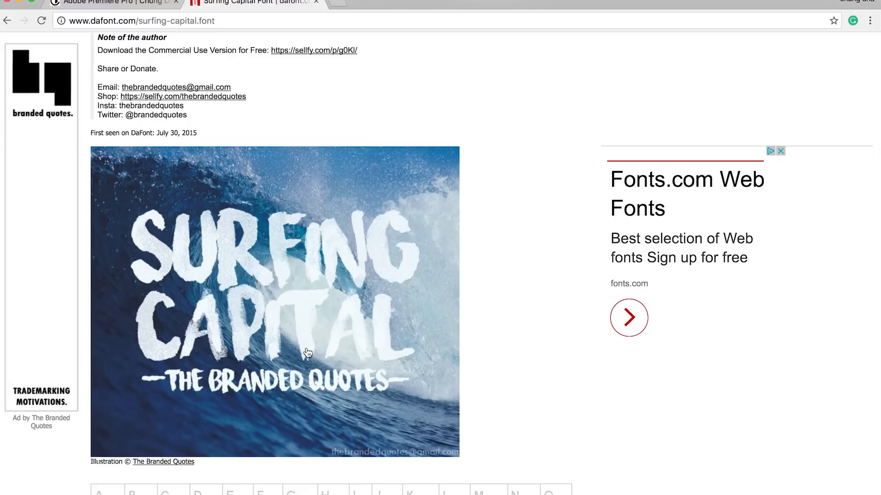
mouse_move(412, 316)
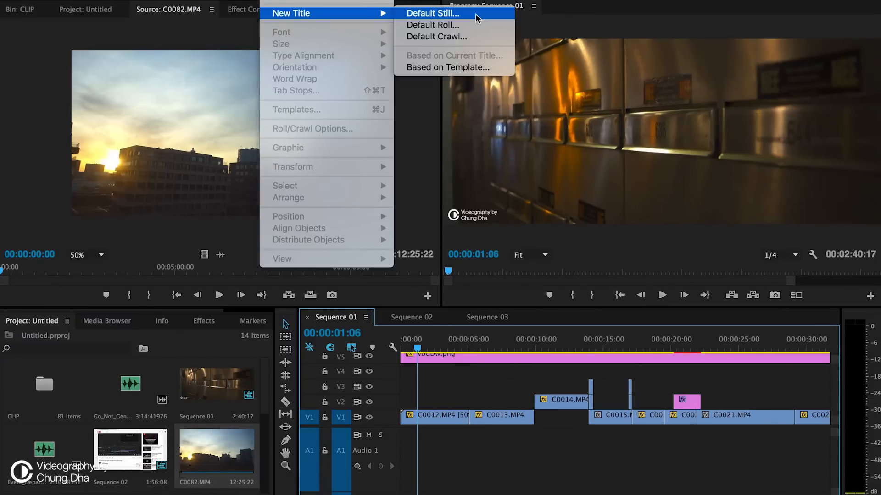
Create a new default still title and enter the text 'Sony RX100 III'.
click(432, 13)
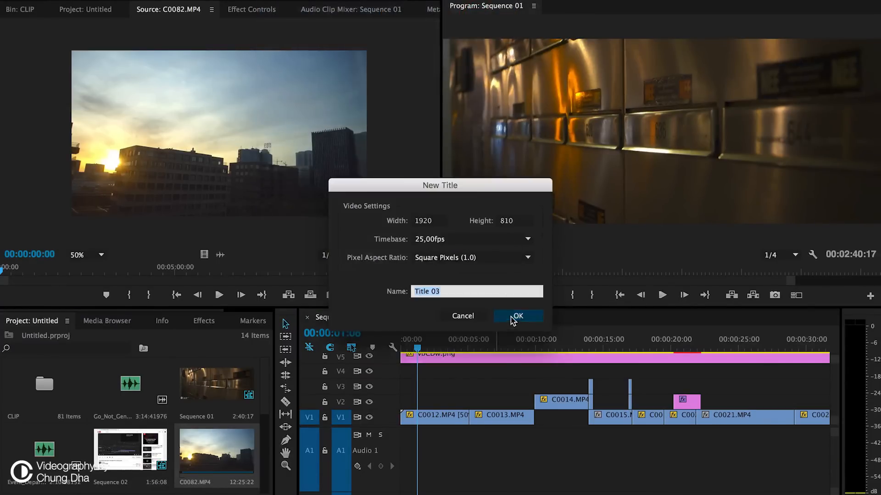
click(516, 315)
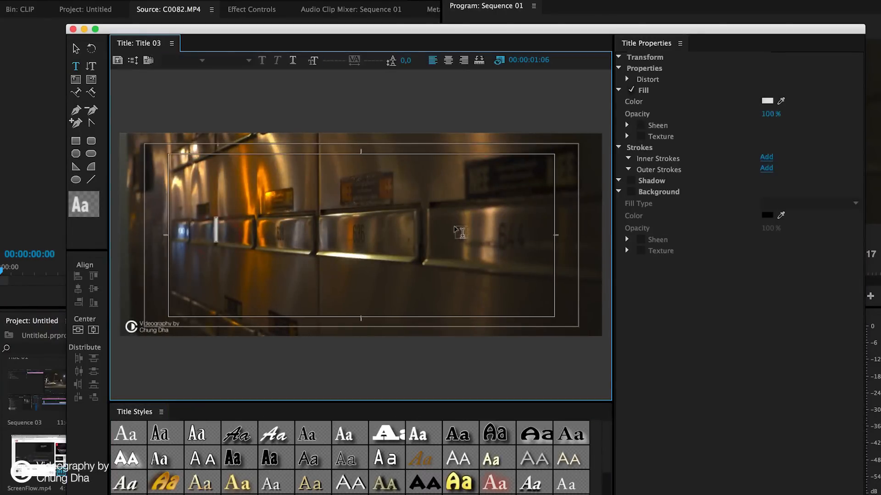
text(Sony R)
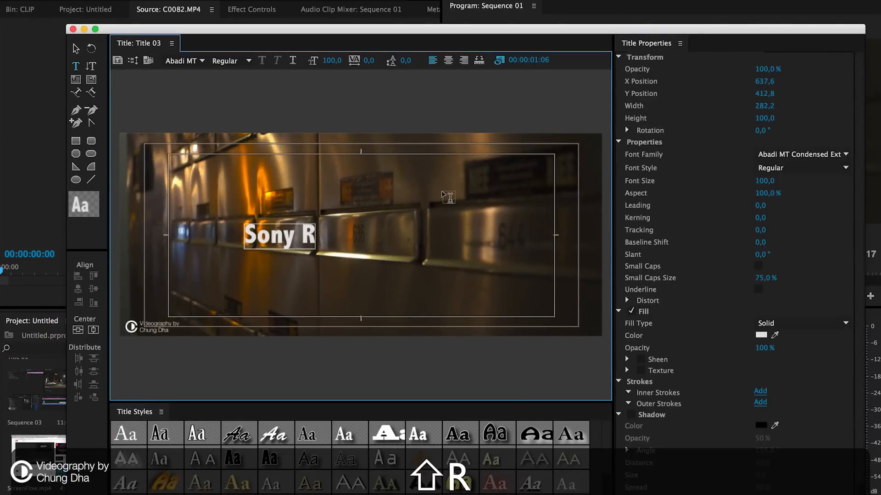
text(X100)
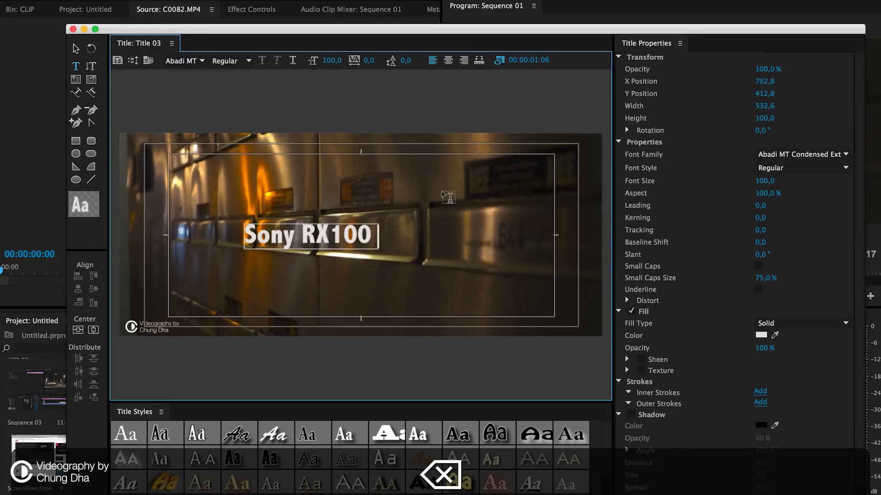
text(III)
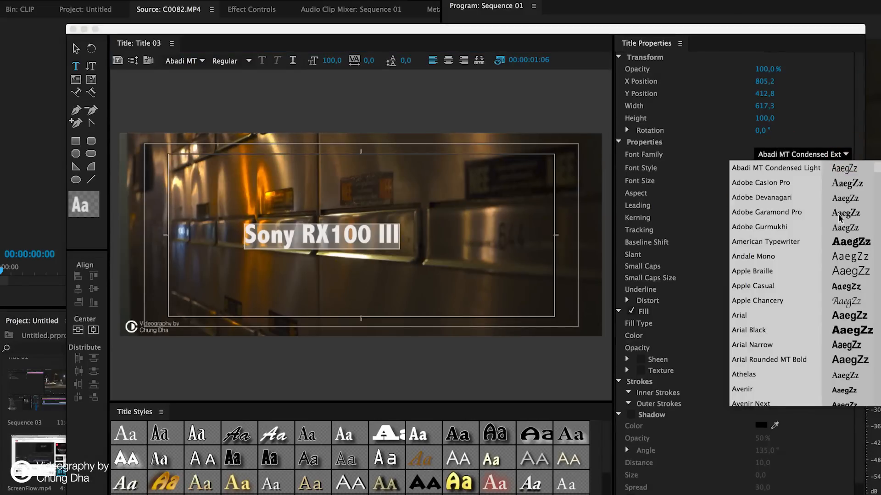
Set the title font to DK Cinnabar Brush at size 182 with white fill and finish the title.
scroll(down, 3)
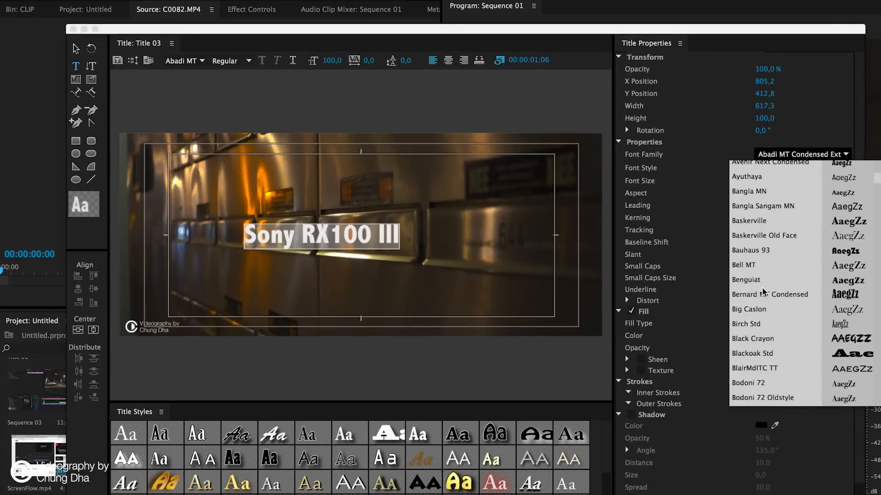
click(752, 339)
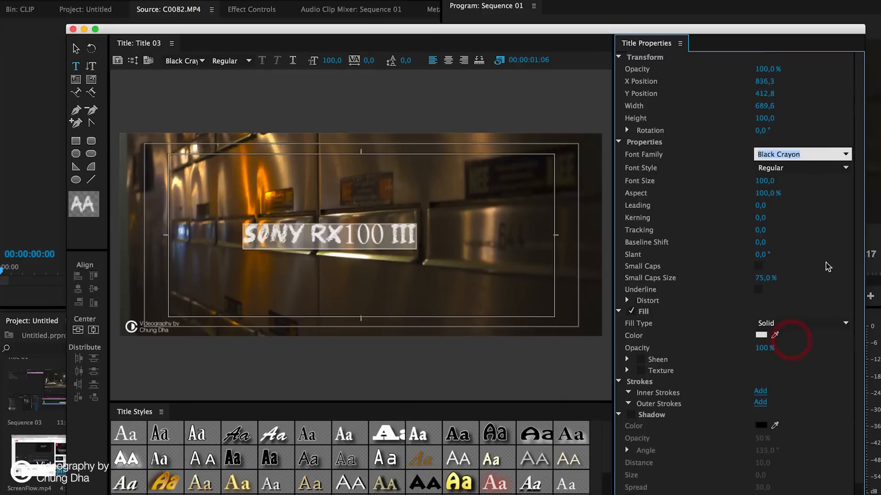
click(799, 154)
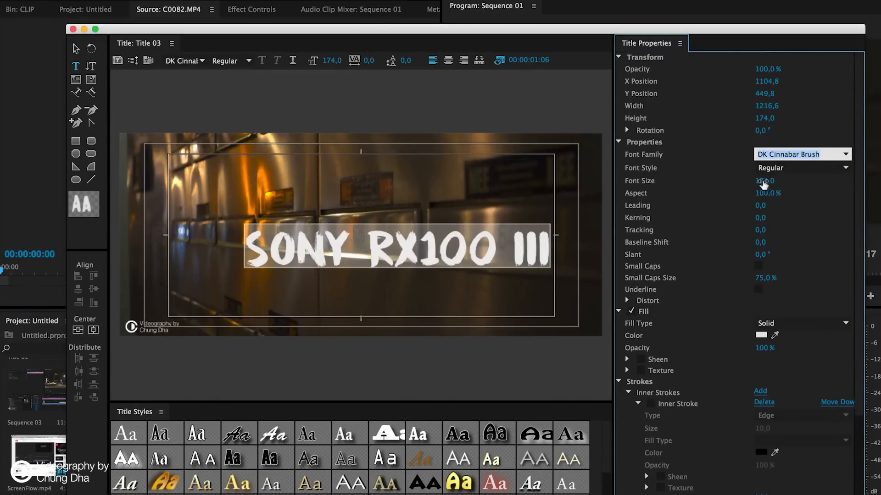
click(761, 335)
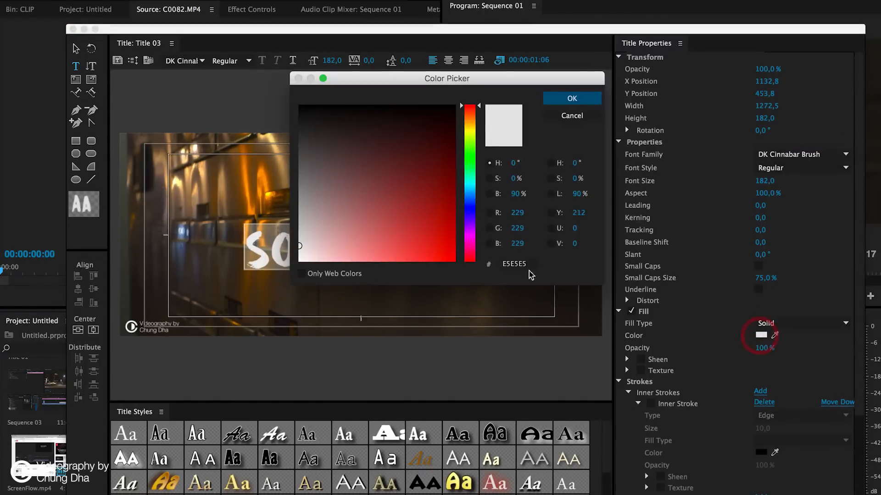
click(570, 98)
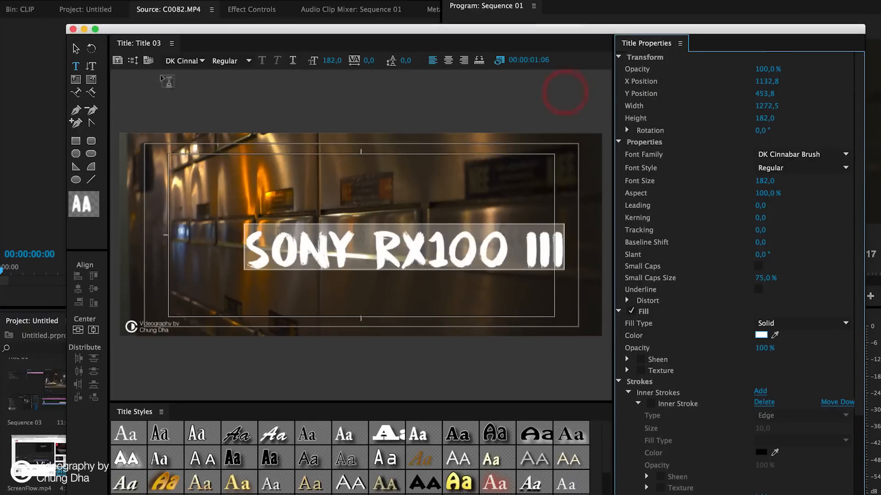
click(92, 329)
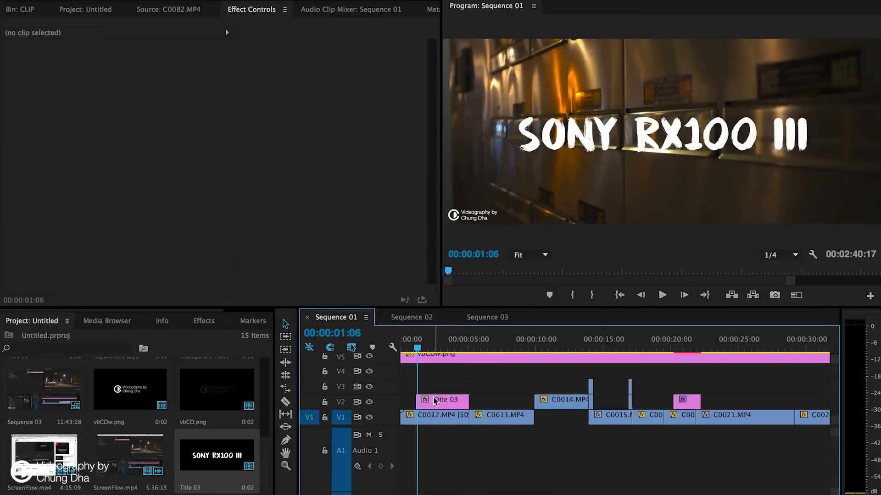
Select the Title 03 clip on V2 and scrub the playhead to preview it over the first shot.
click(445, 399)
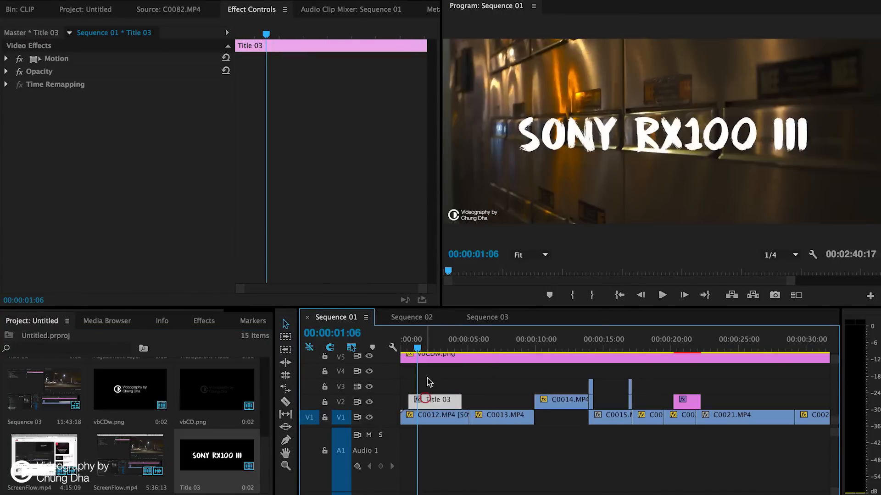
click(429, 348)
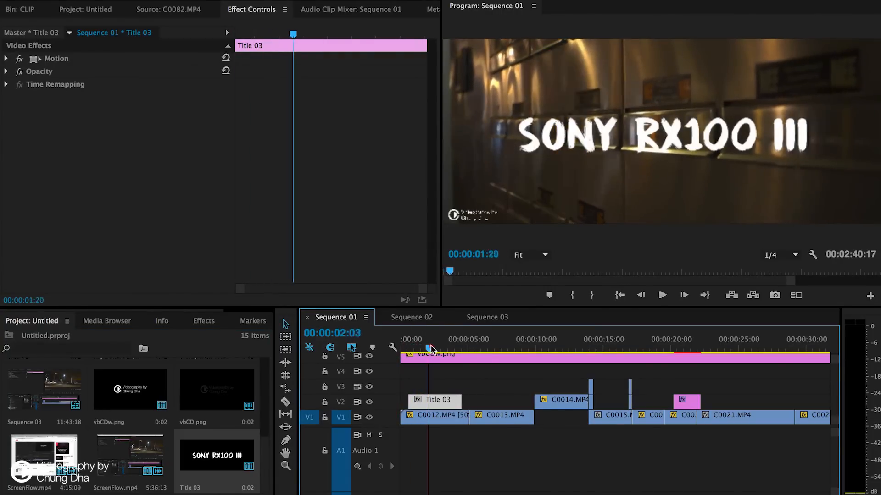
click(203, 321)
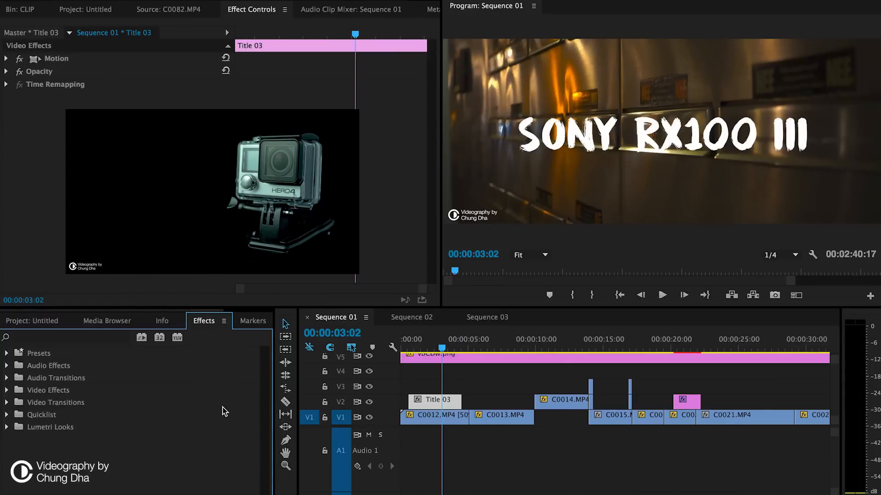
Reveal CD_Wiggly_Text_Art_15sec under Presets > Title_Logo for the Title 03 clip.
click(6, 353)
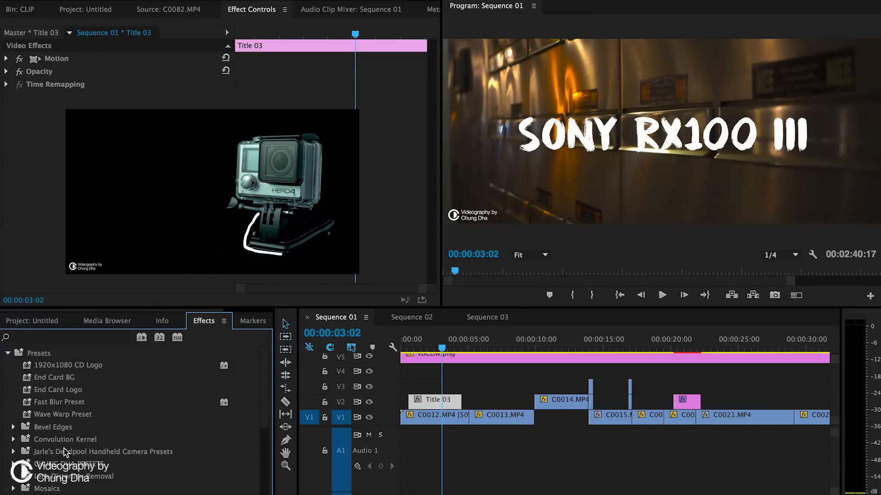
scroll(down, 3)
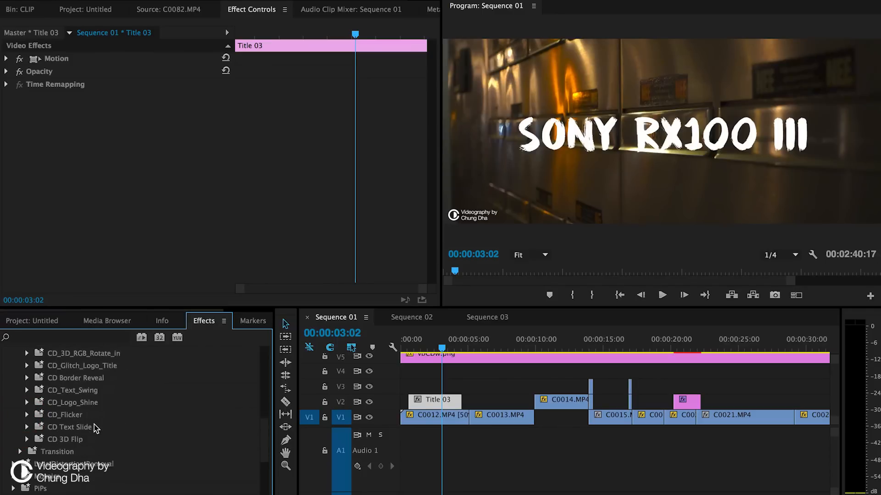
click(19, 366)
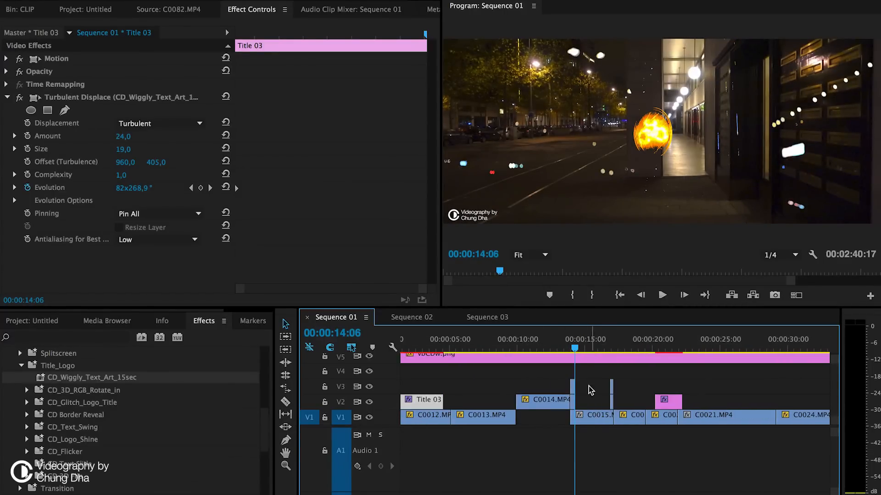
mouse_move(285, 441)
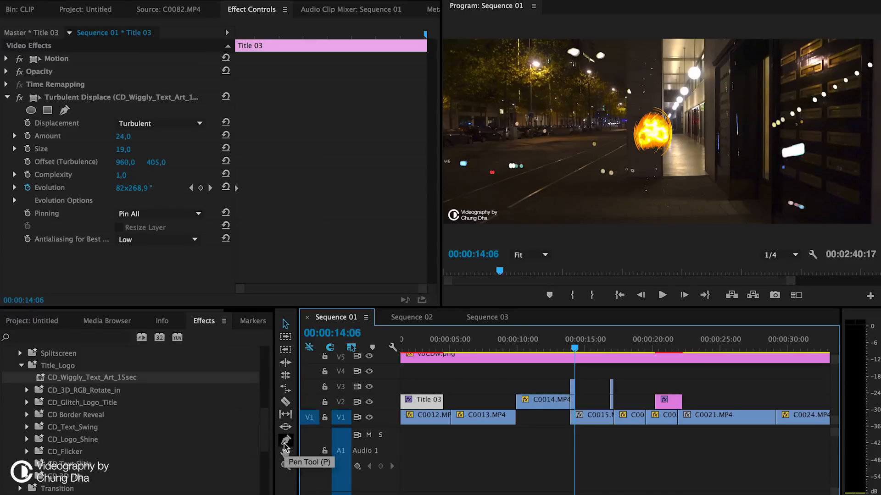
scroll(right, 3)
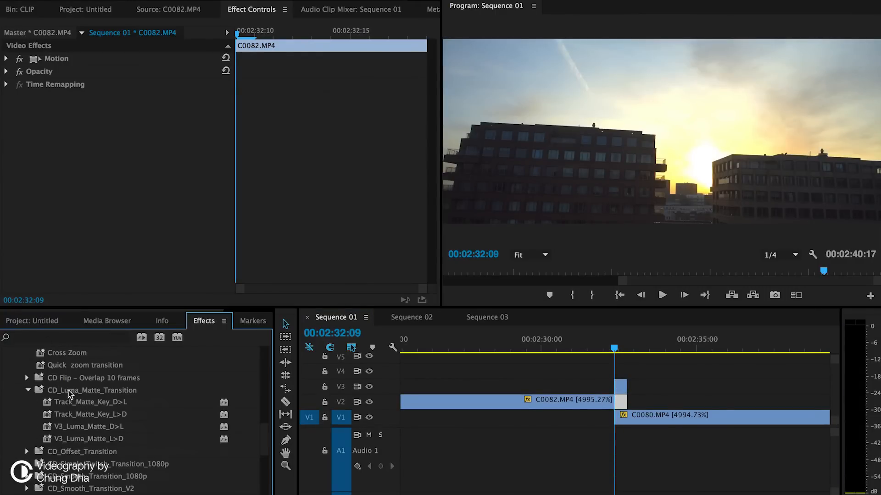
mouse_move(66, 432)
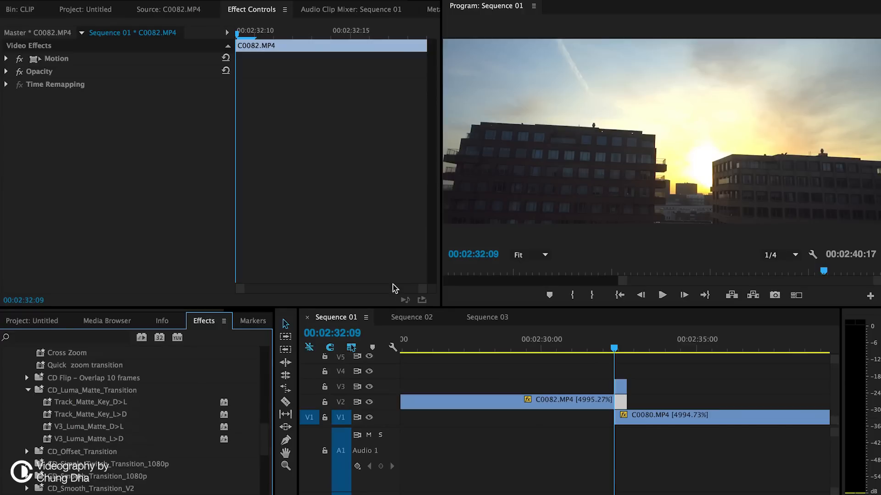
mouse_move(577, 186)
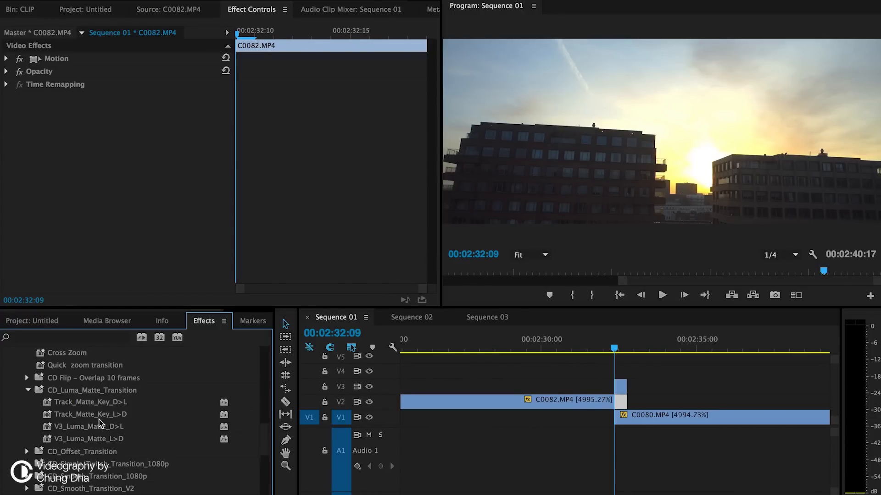
mouse_move(114, 437)
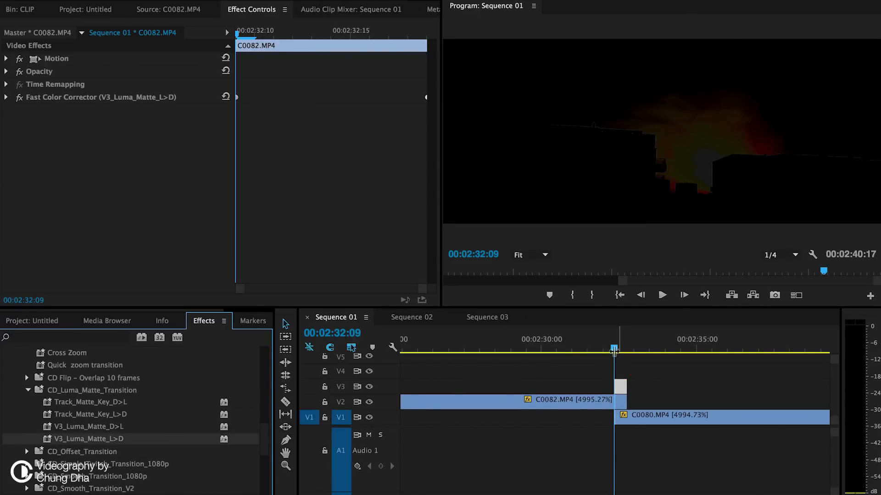
Apply the Track_Matte_Key_L>D preset to C0082 and scrub through the luma matte into C0080.
click(617, 349)
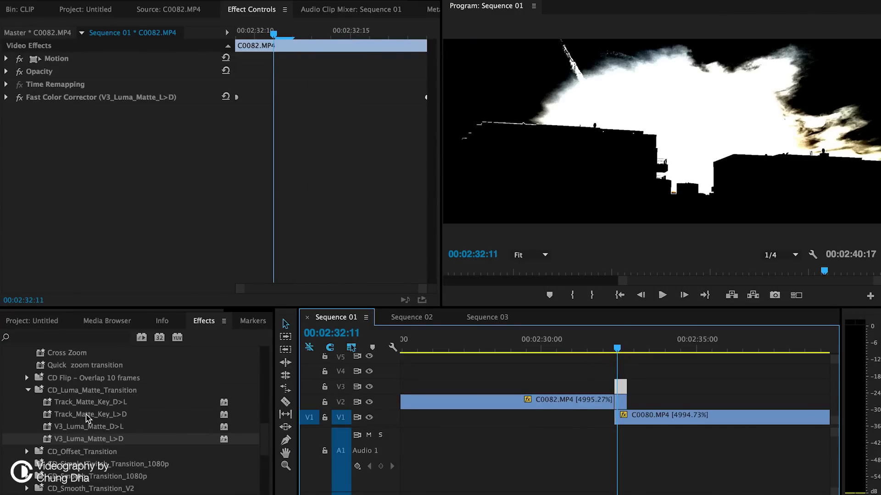
double_click(89, 414)
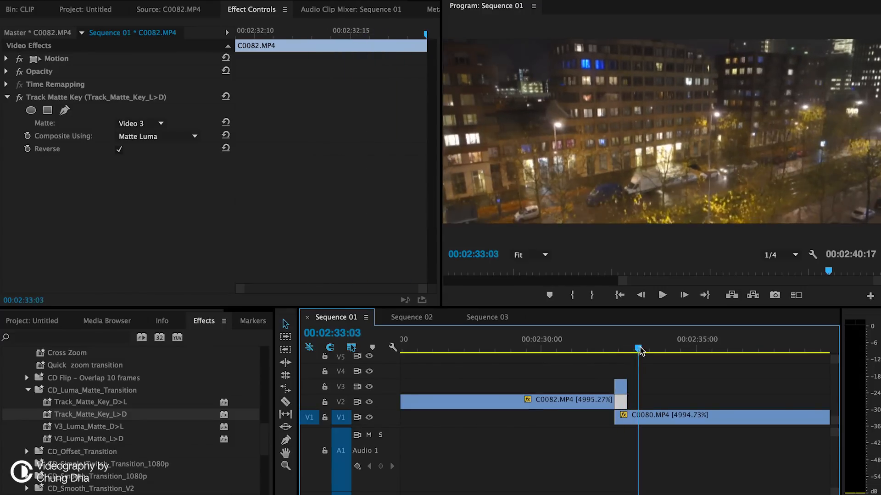
drag(639, 347, 617, 346)
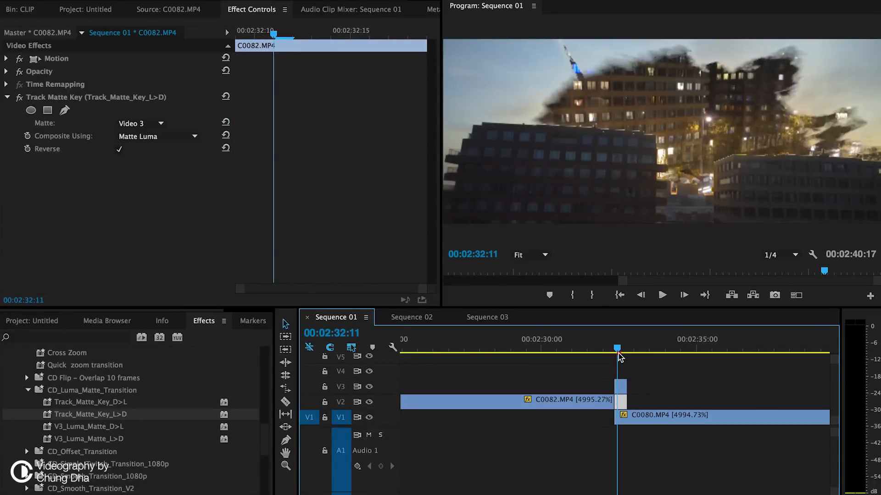
drag(617, 349, 622, 348)
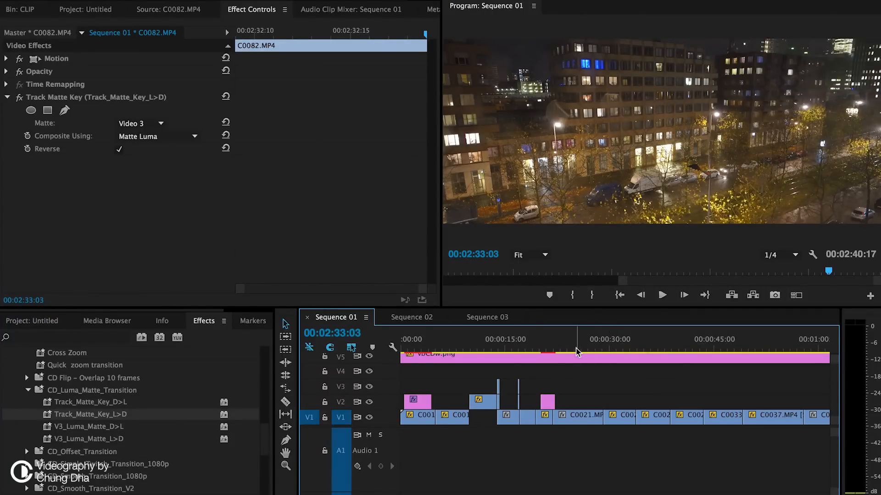
Jump to the C0021–C0024 cut and expand the Transition preset folder in Effects.
click(591, 338)
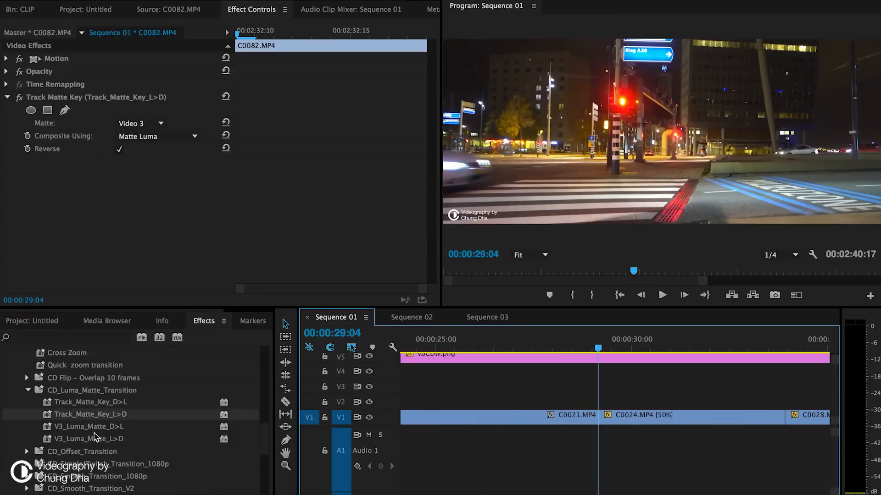
scroll(down, 3)
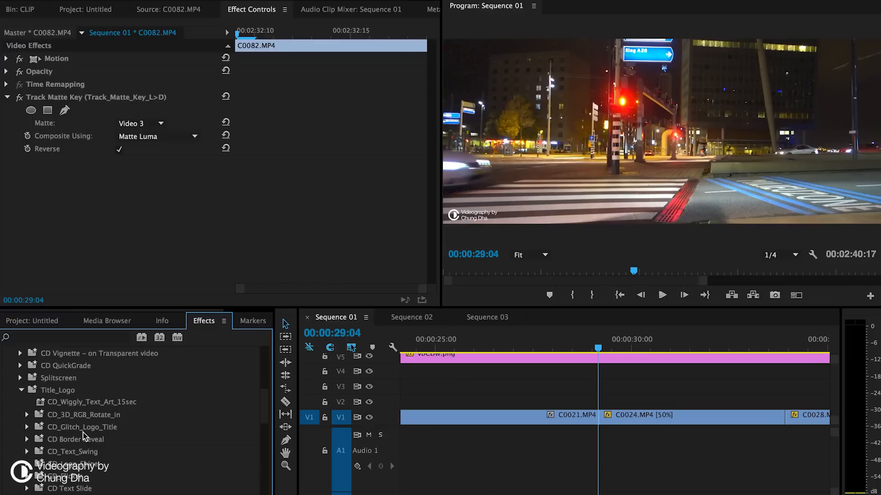
scroll(down, 3)
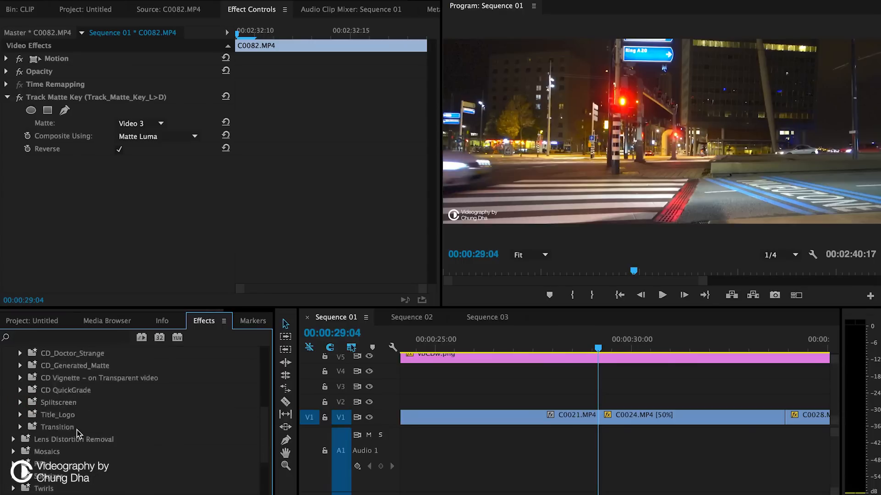
click(19, 366)
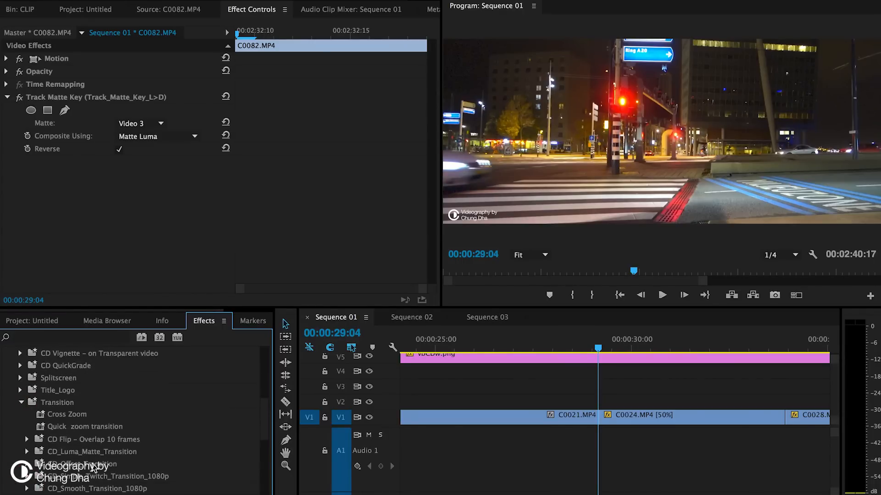
Scroll to the CD_Smooth_Transition_1080p presets and select the clip on the higher track at the cut.
scroll(down, 3)
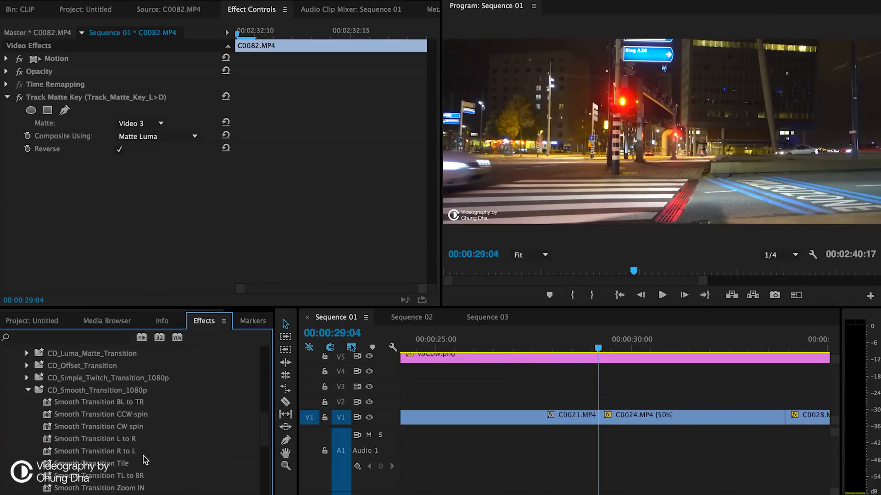
scroll(down, 3)
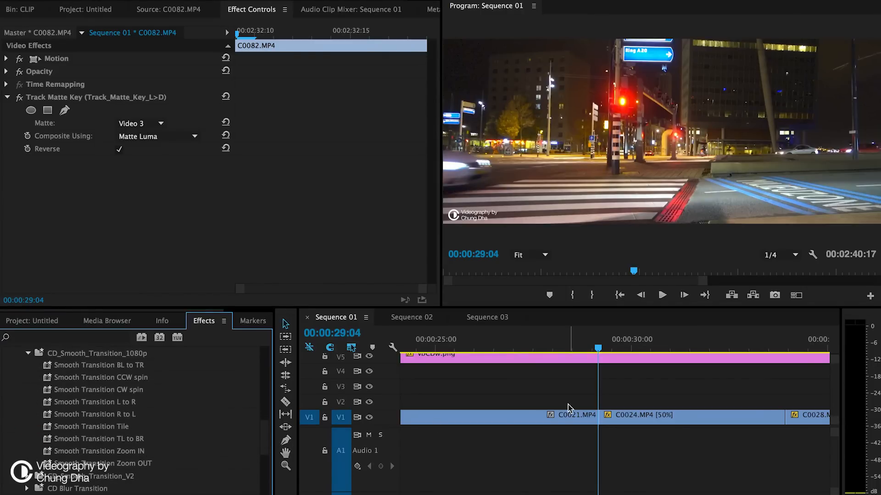
click(588, 415)
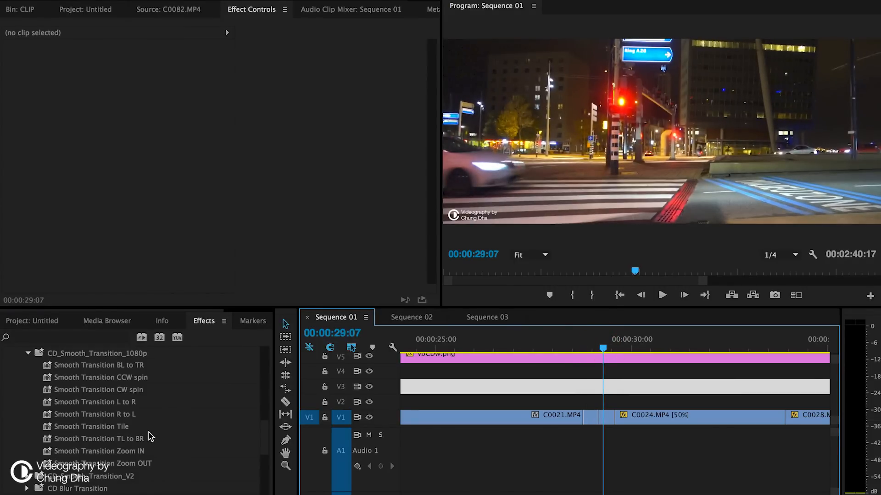
mouse_move(101, 431)
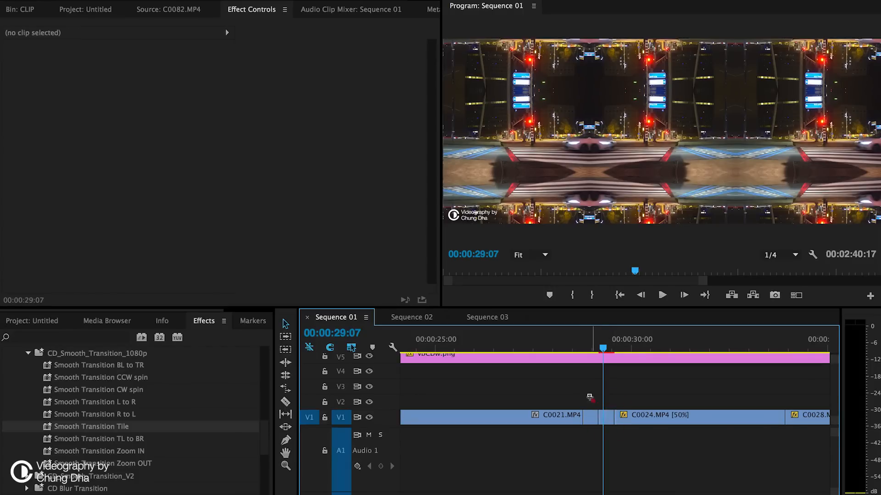
Nest the short tiled clips at the C0021–C0024 cut as Nested Sequence 01.
click(598, 417)
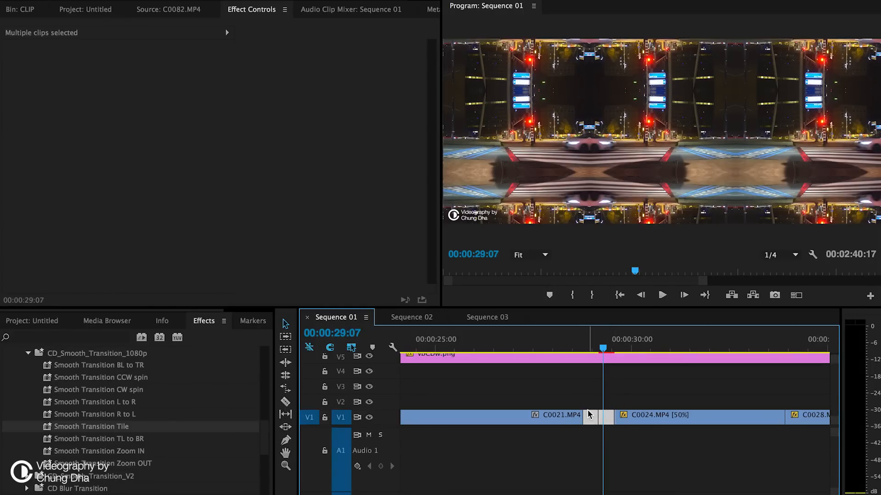
right_click(590, 414)
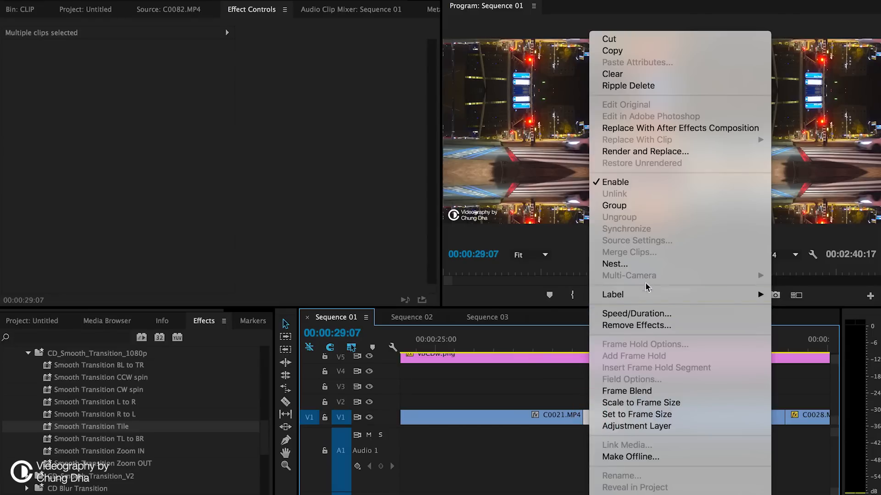
click(615, 264)
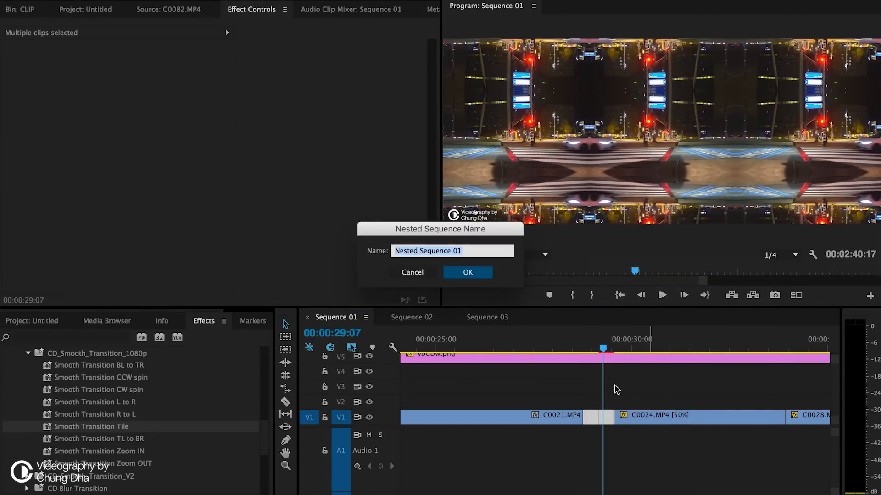
click(467, 272)
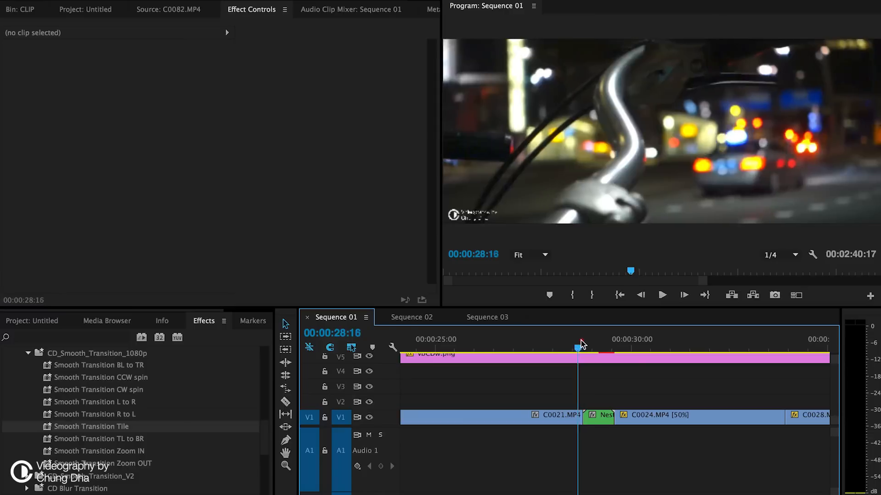
Select the nested sequence with its Smooth Transition Zoom IN effect and preview the zoom.
click(579, 348)
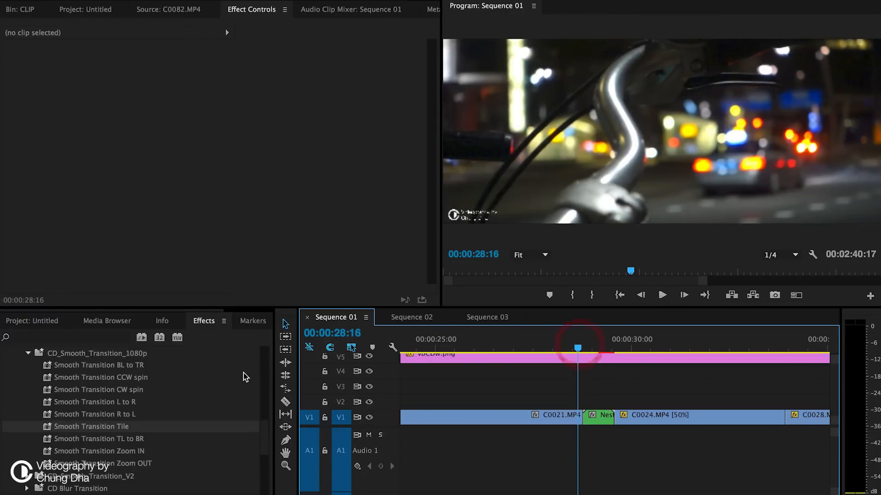
scroll(down, 3)
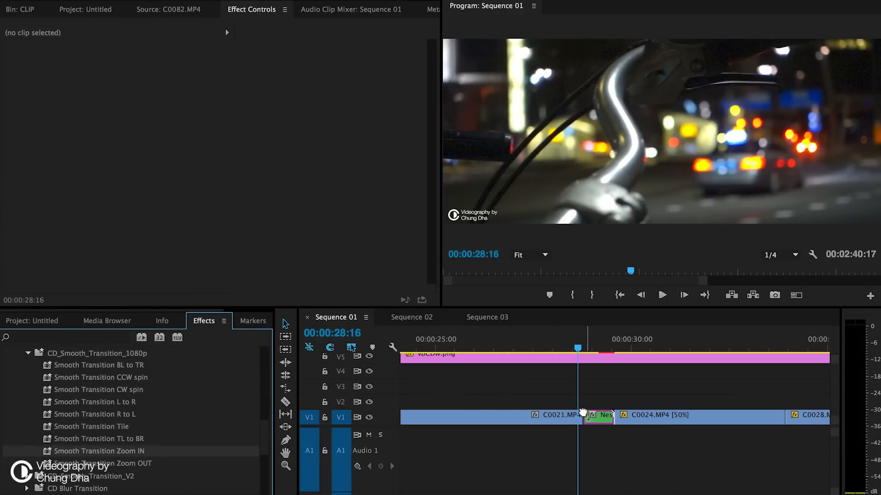
click(604, 415)
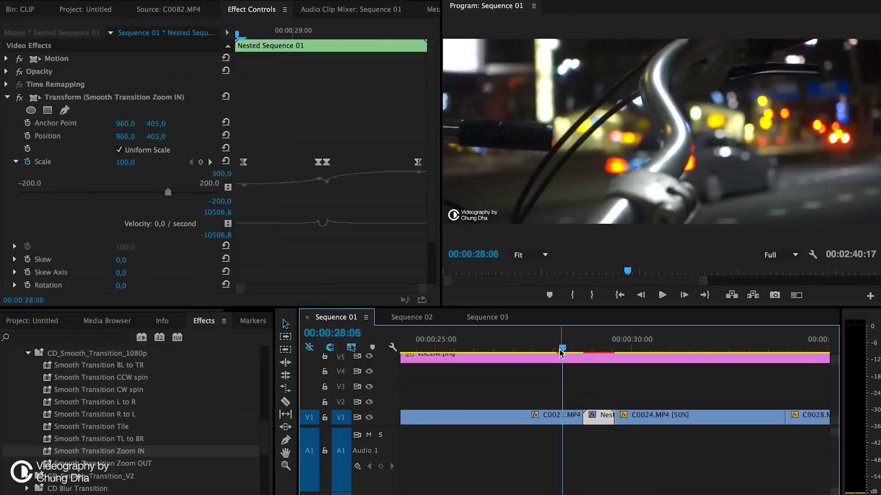
click(661, 294)
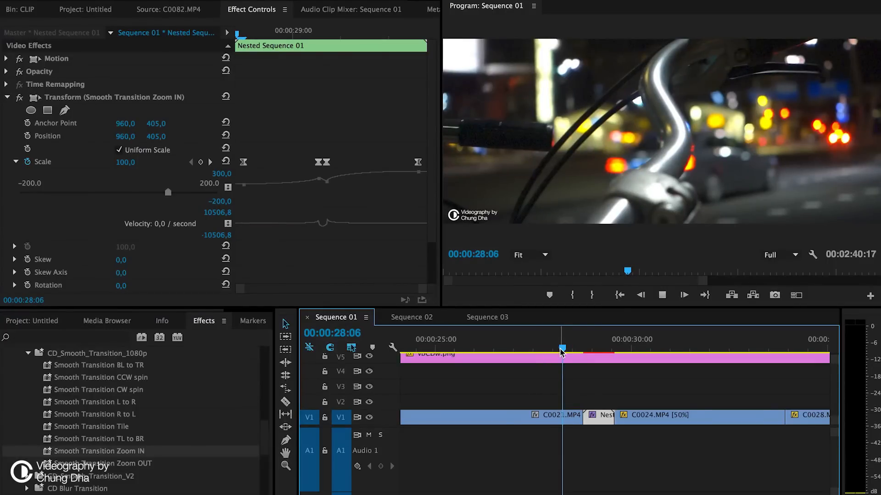
click(634, 338)
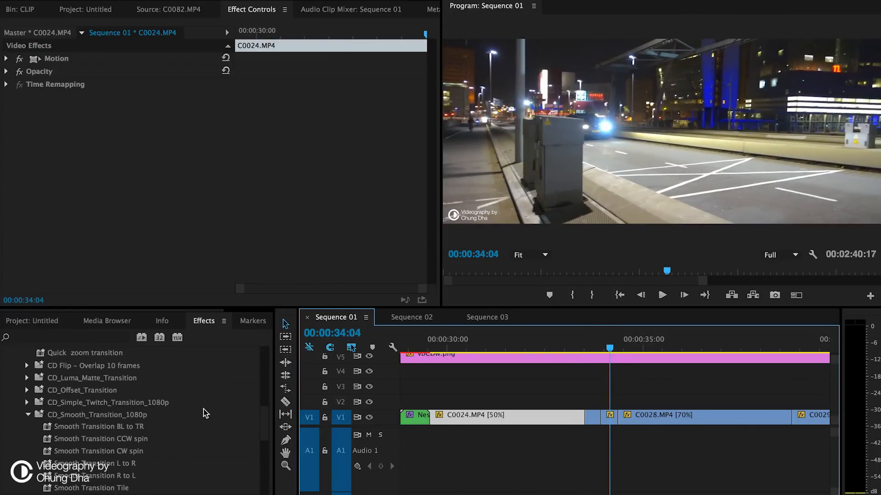
Apply Smooth Transition Tile to the C0024–C0028 cut clips and nest them as Nested Sequence 02.
scroll(down, 3)
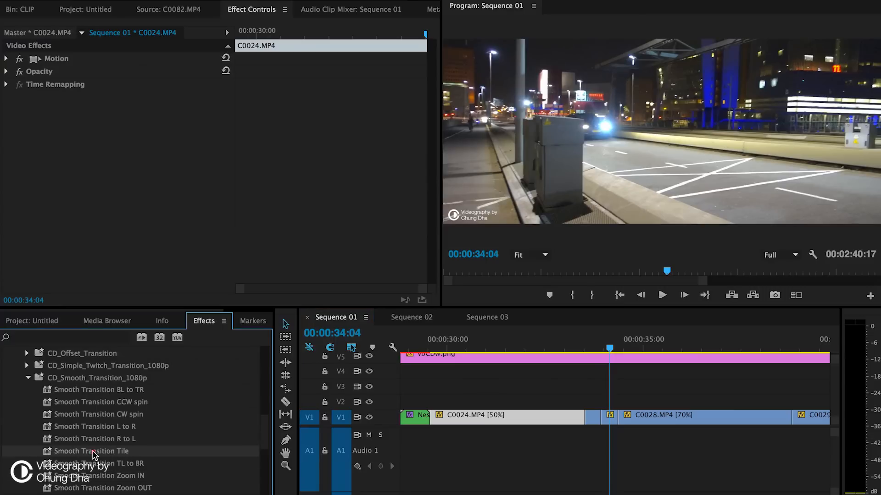
drag(91, 451, 590, 417)
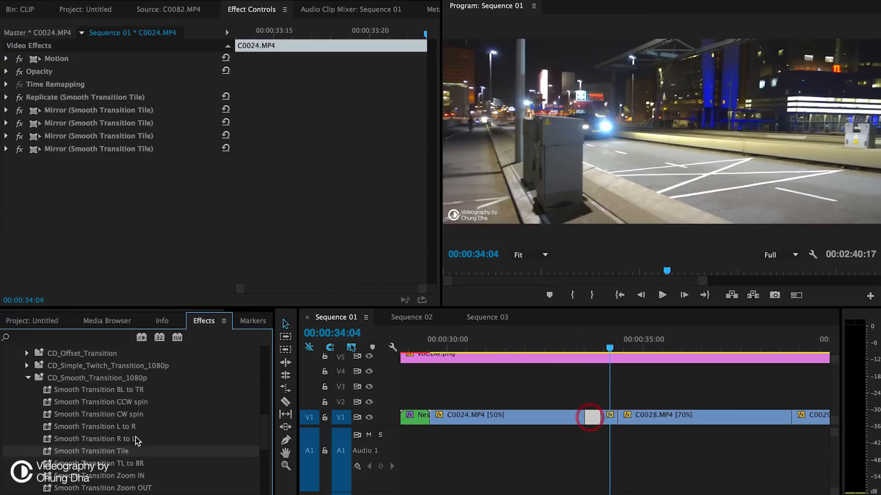
click(94, 451)
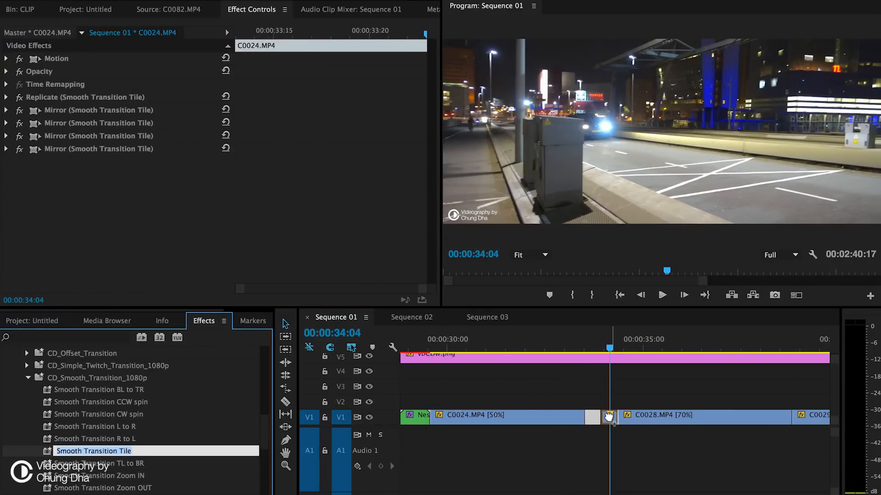
right_click(609, 416)
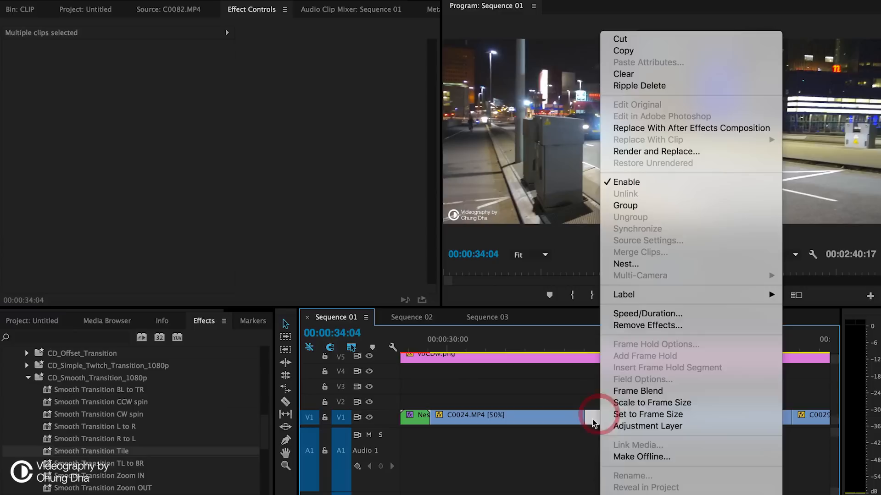
mouse_move(658, 264)
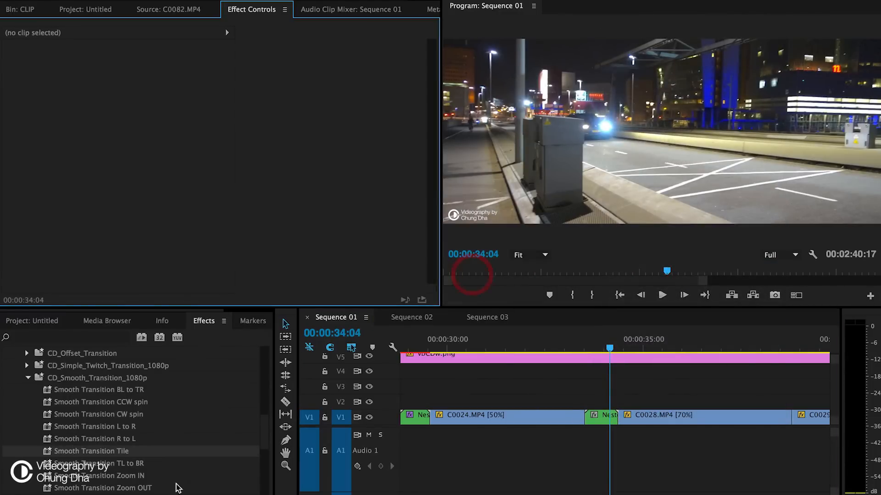
scroll(down, 3)
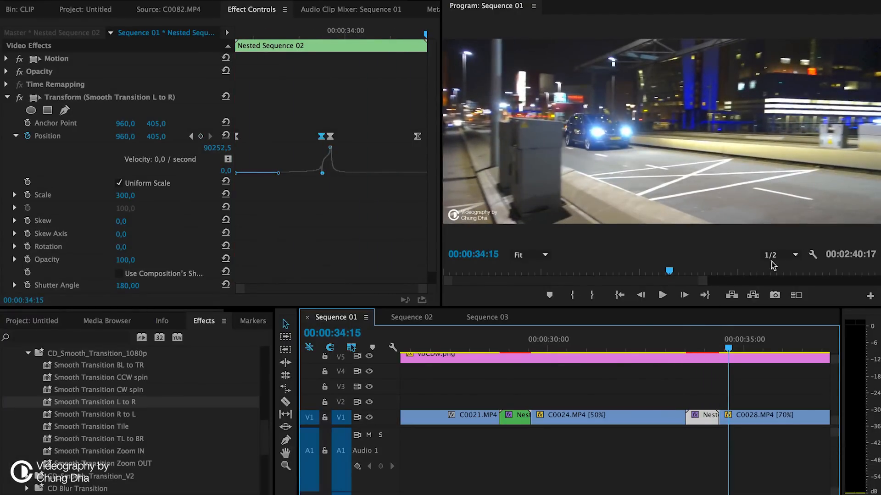
Set the Program Monitor playback resolution to 1/2 with the playhead before Nested Sequence 02.
click(674, 339)
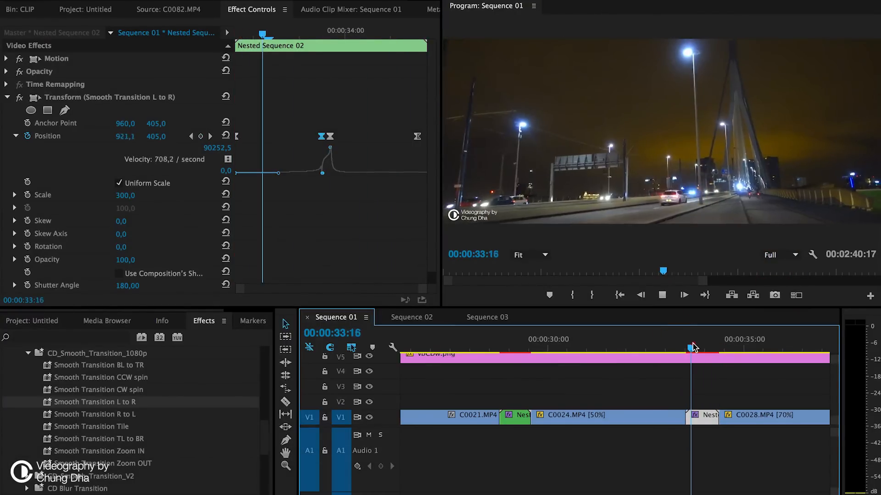
click(685, 344)
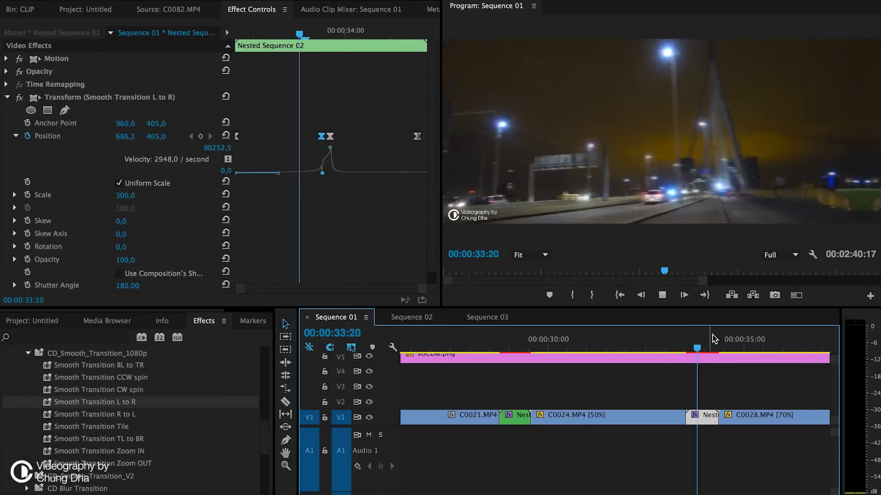
click(780, 254)
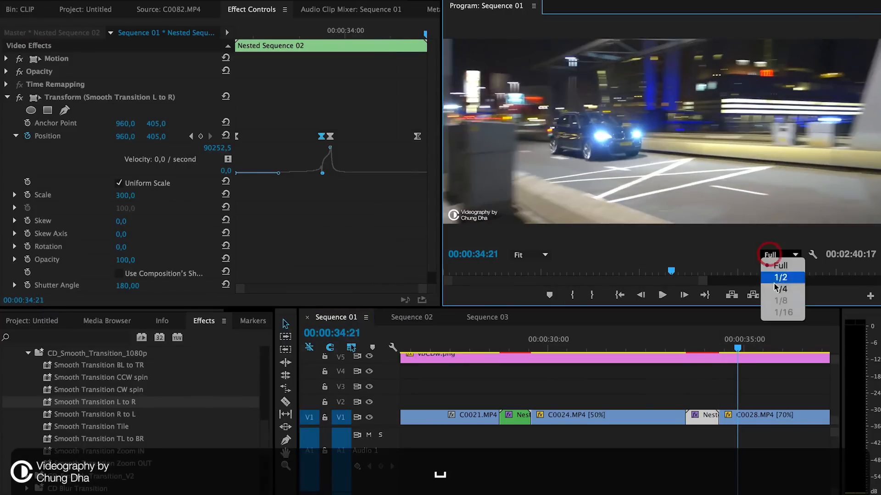
click(779, 277)
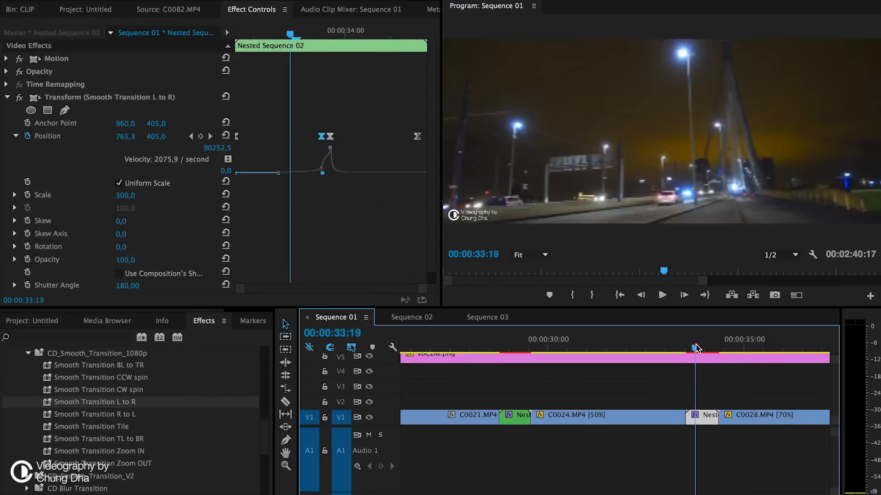
Scrub through the Smooth Transition L to R slide into the C0028 clip.
drag(696, 347, 725, 347)
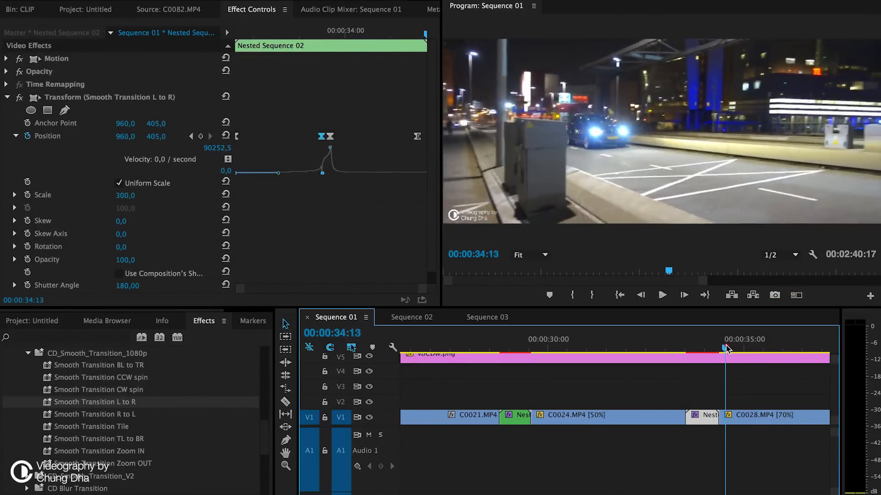
drag(726, 349, 778, 348)
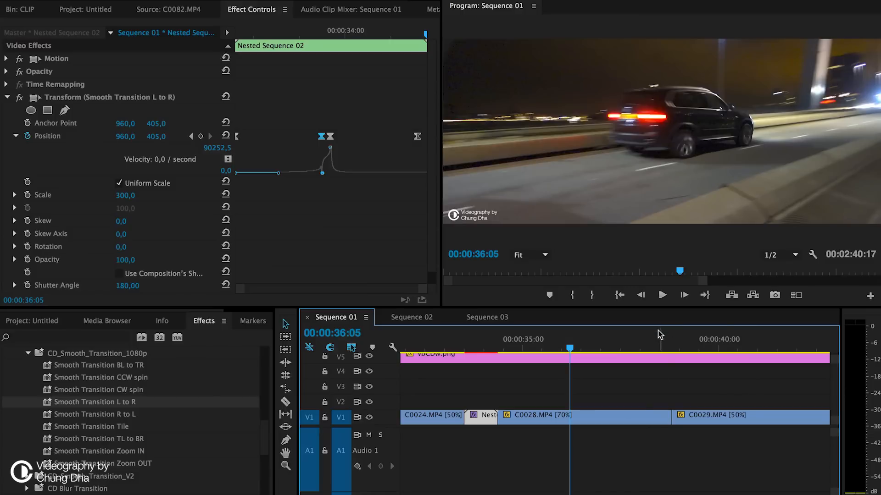
Give Nested Sequence 03 at the C0028–C0029 cut the Smooth Transition CW spin and preview it.
click(682, 344)
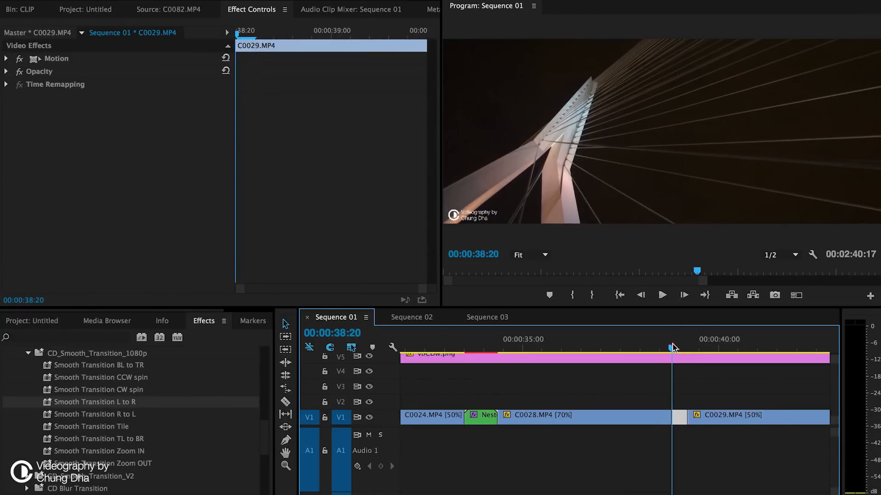
key(left)
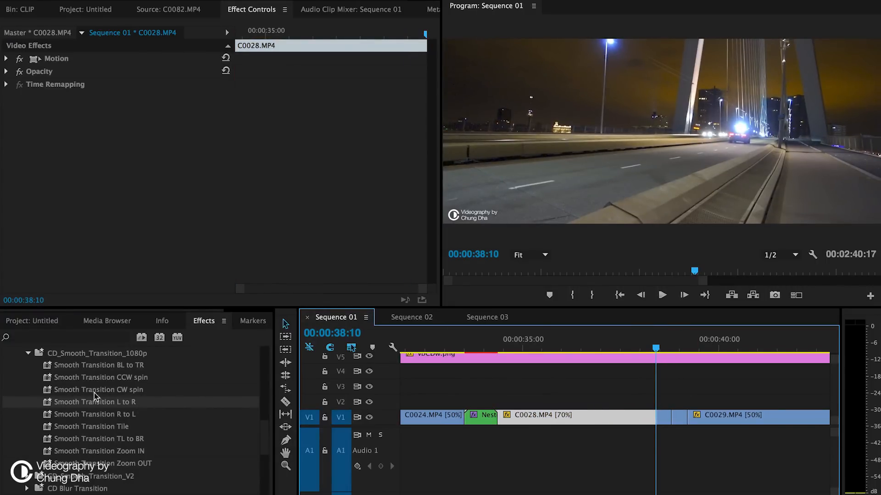
mouse_move(115, 427)
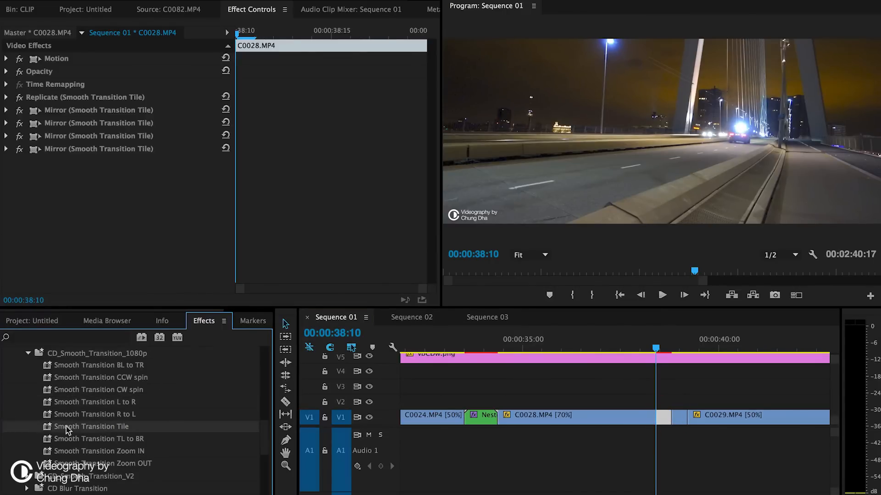
click(94, 426)
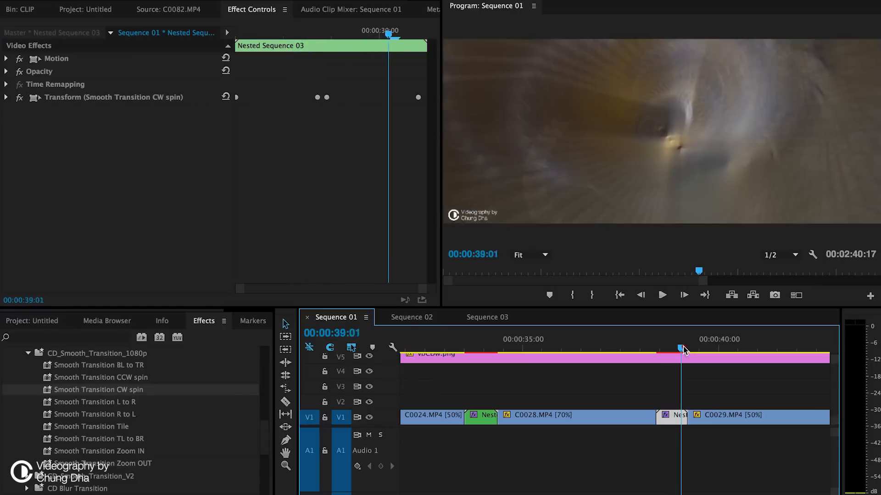
drag(680, 349, 652, 349)
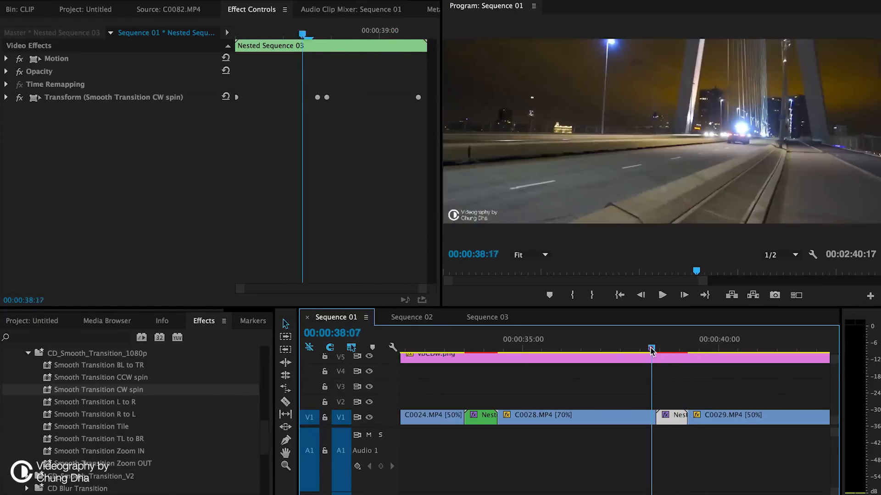
drag(651, 347, 682, 347)
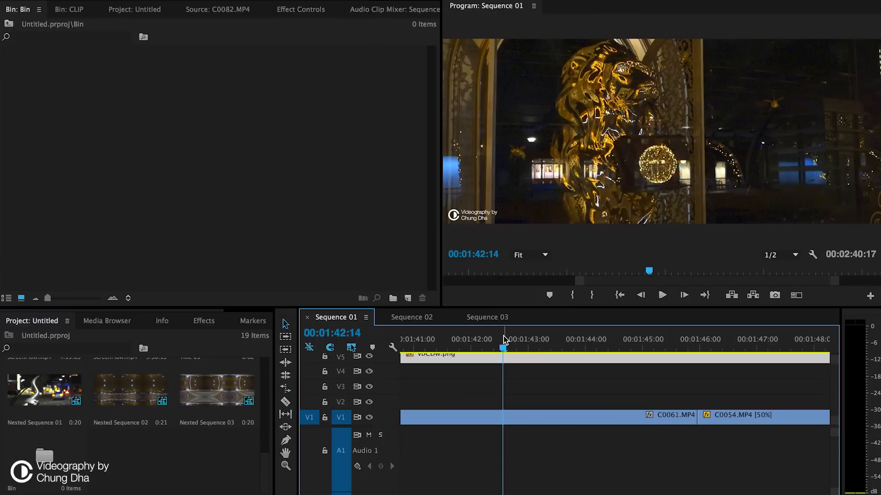
mouse_move(591, 294)
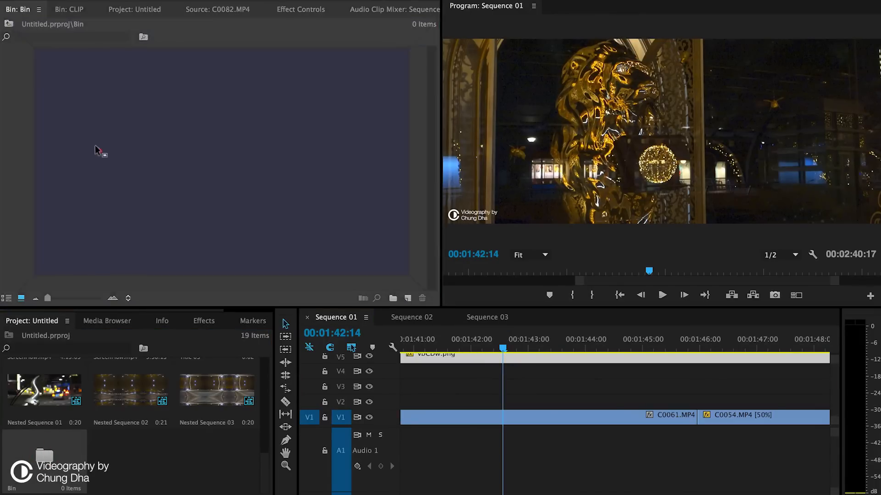
At the golden lion clip, start a new legacy still title, Title 05, in the empty bin.
click(38, 9)
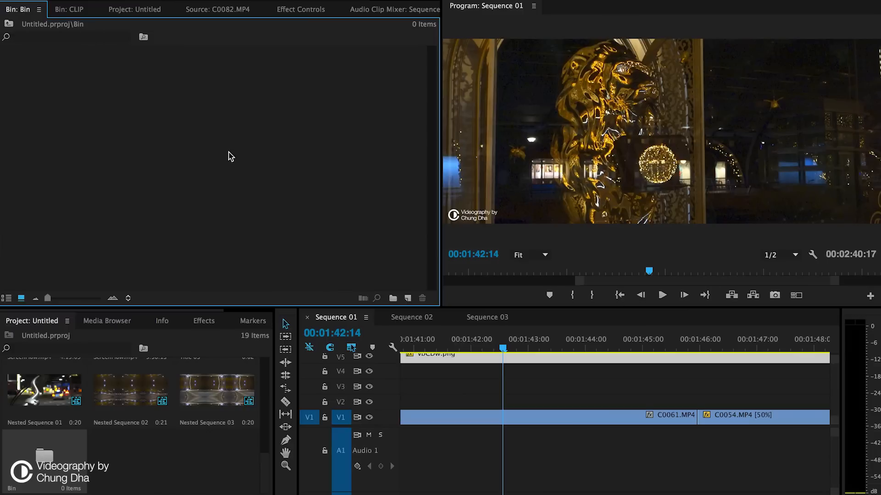
click(407, 297)
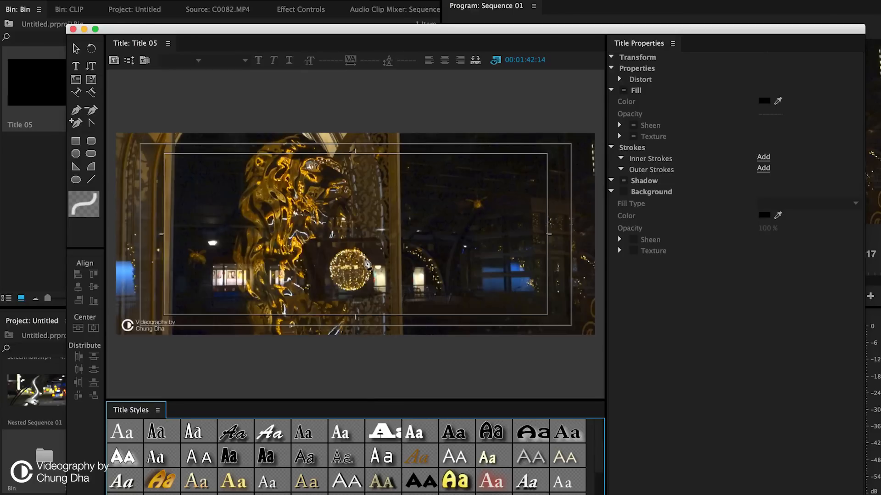
mouse_move(394, 269)
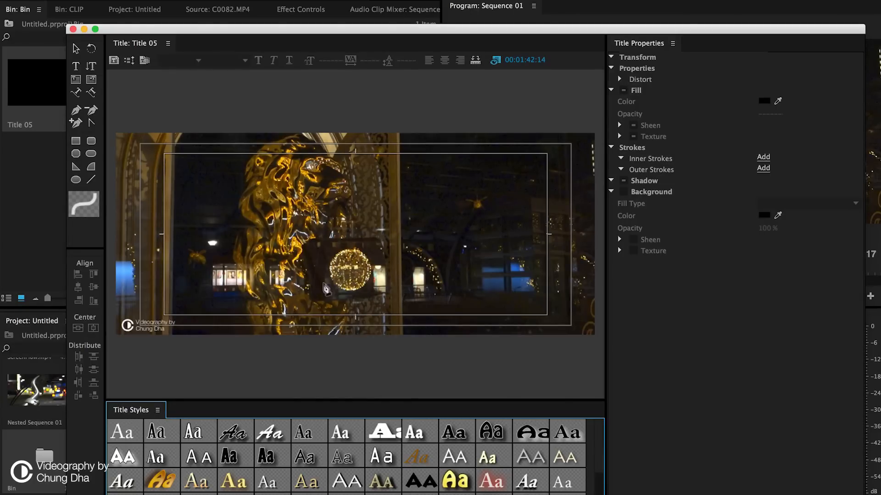
Draw straight burst rays around the glowing ball and thicken all of them to width 11.
click(90, 180)
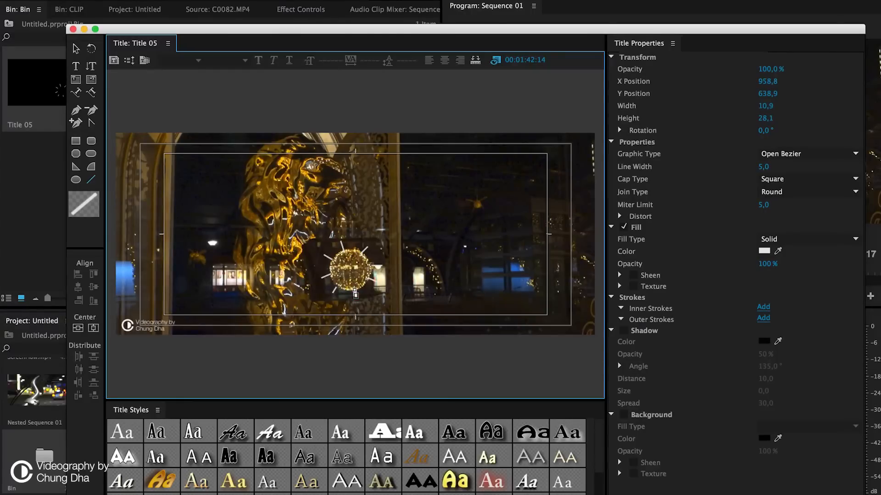
click(354, 272)
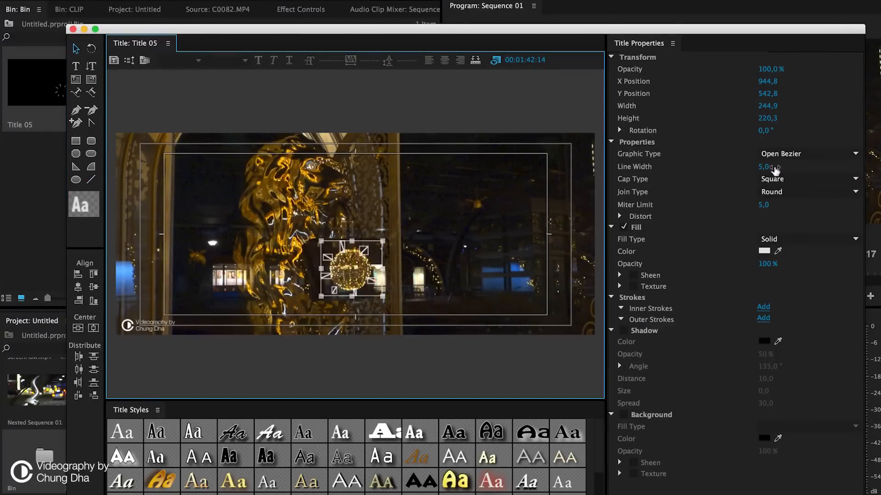
drag(767, 166, 771, 166)
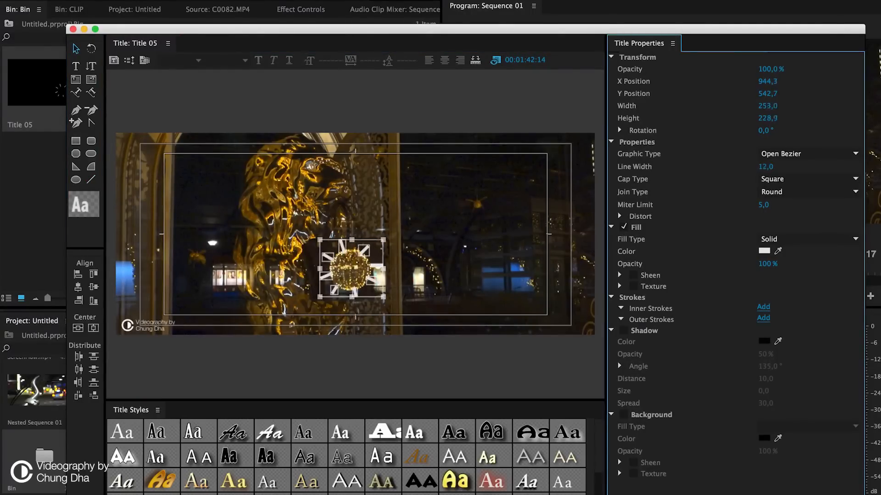
Make the burst lines white with Round cap type.
click(763, 250)
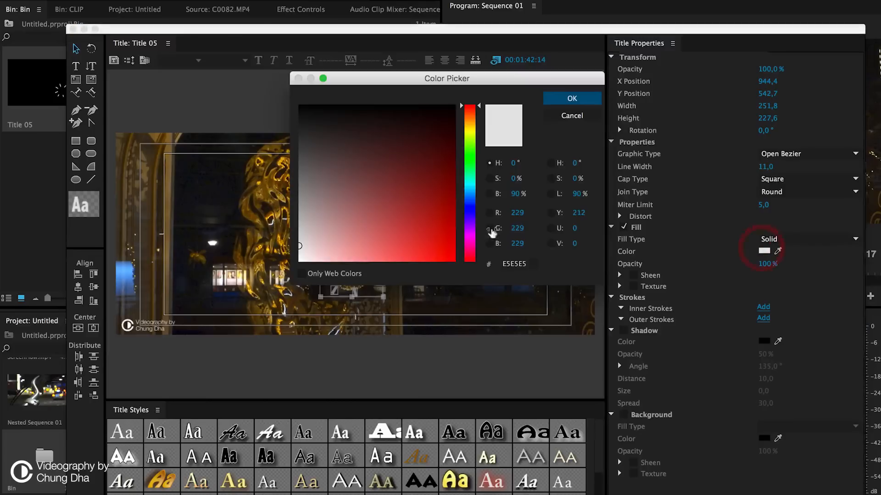
click(570, 98)
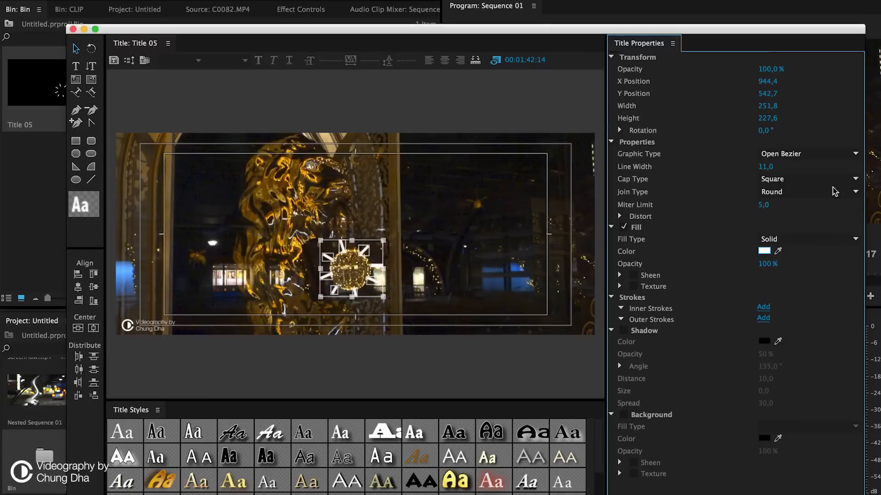
click(806, 192)
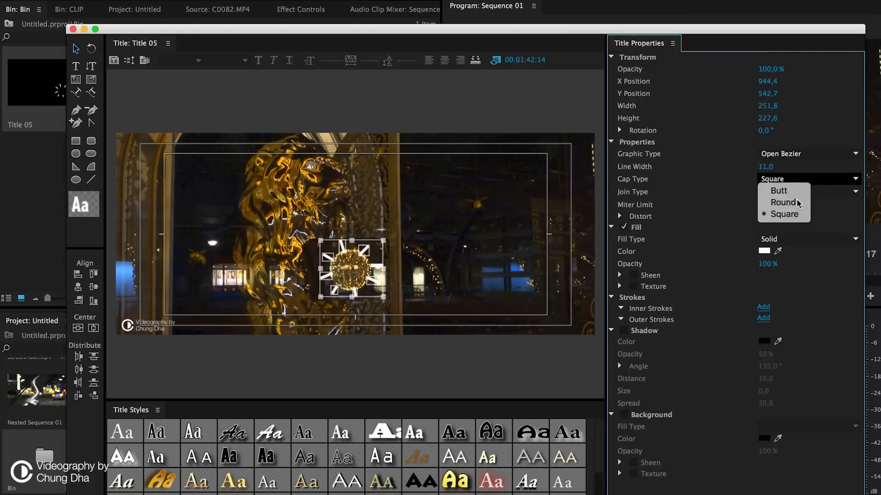
click(783, 202)
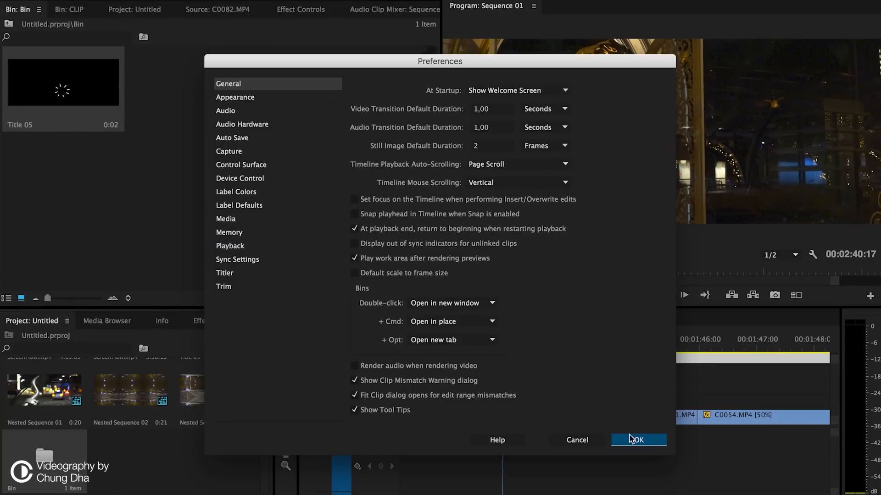
Close Preferences and create Title 06 based on the current burst-line title.
click(637, 440)
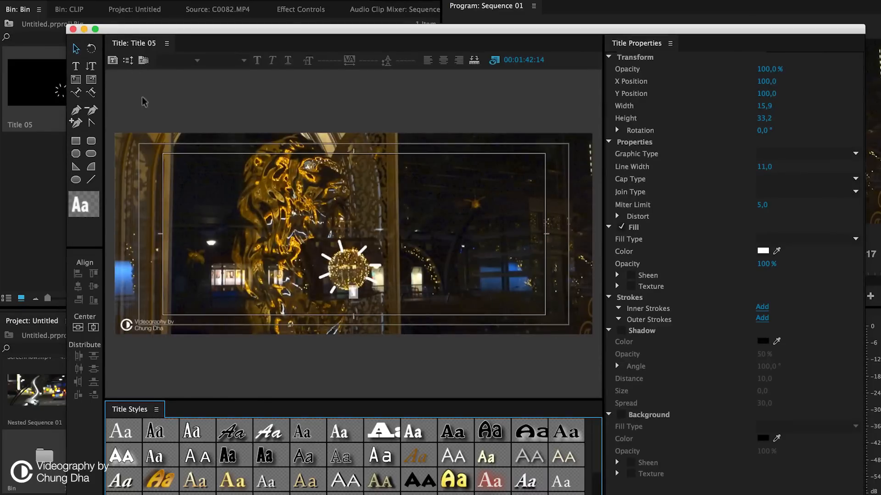
click(112, 61)
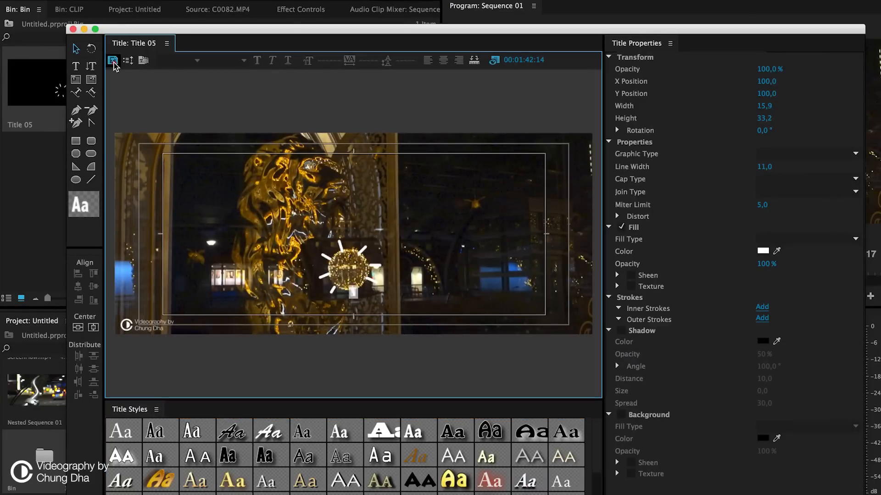
click(112, 60)
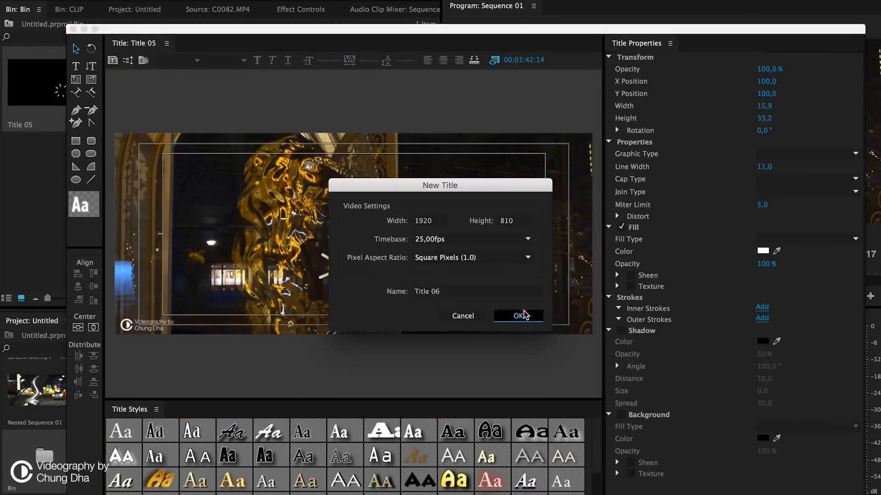
click(516, 316)
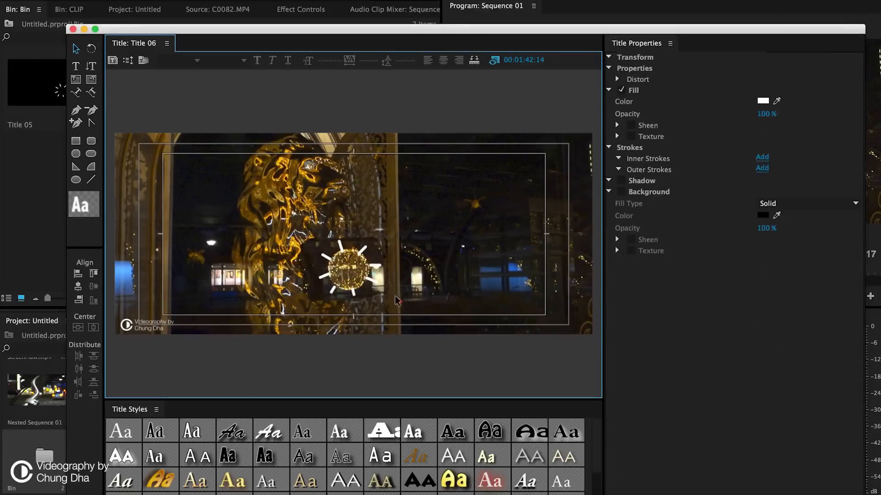
Scale all of Title 06's burst lines outward from the centre, then start another title.
click(351, 273)
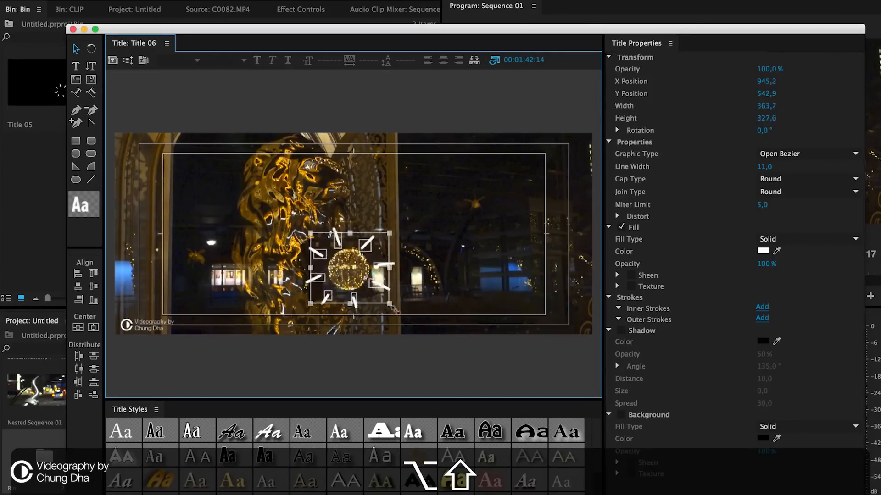
drag(389, 304, 396, 312)
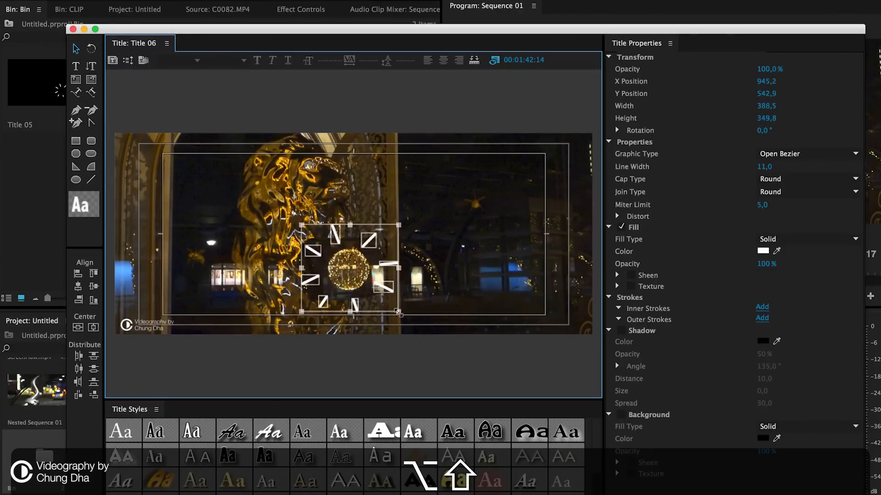
drag(399, 312, 396, 310)
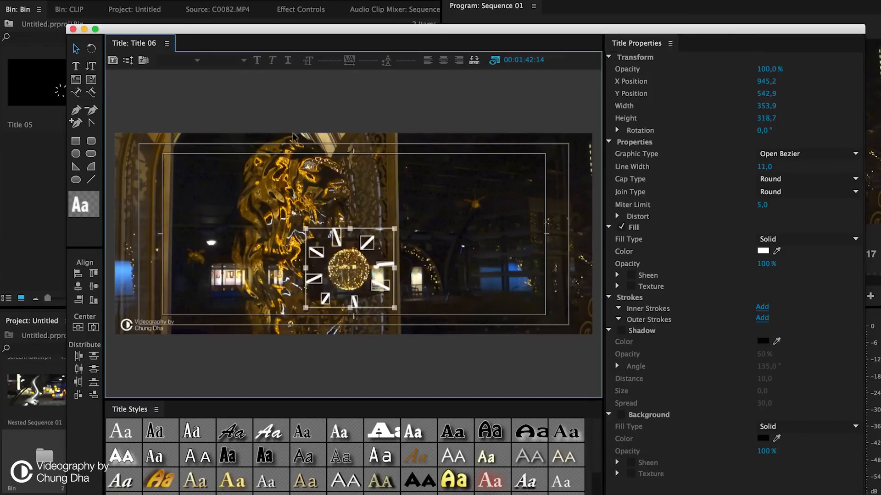
mouse_move(359, 275)
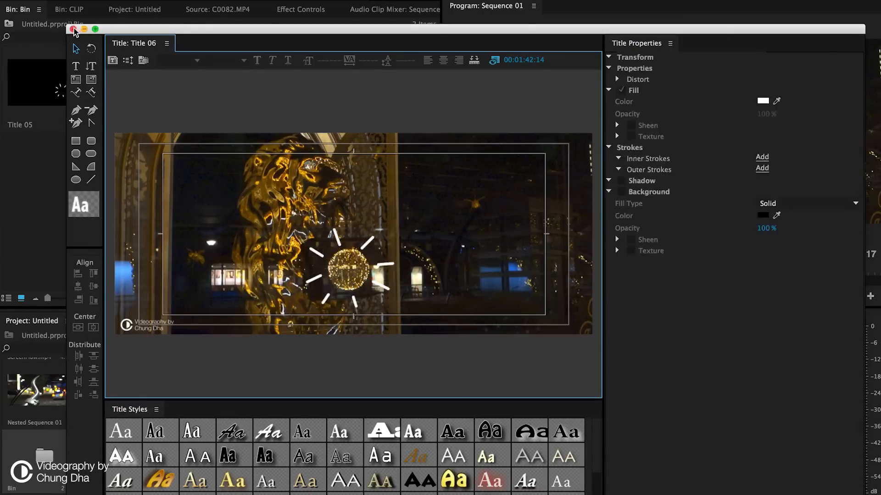
click(112, 60)
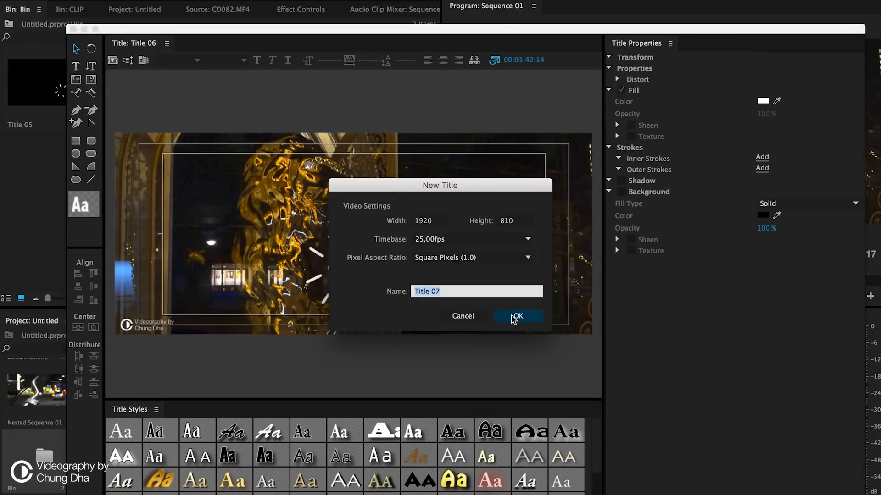
Create Title 07 and spread its burst lines even wider around the ball.
click(517, 317)
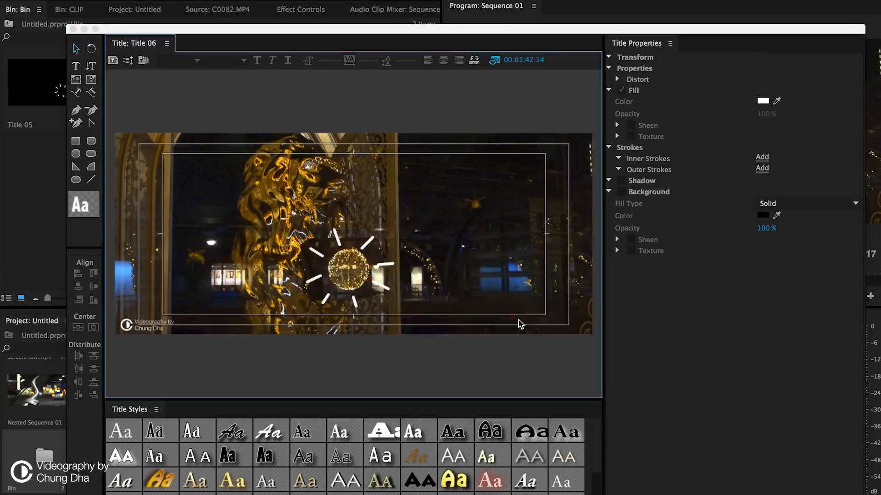
click(112, 61)
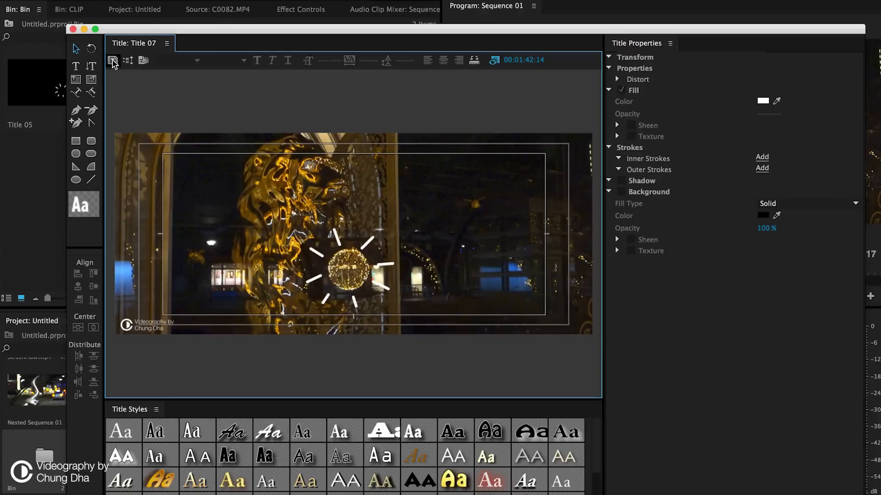
mouse_move(112, 60)
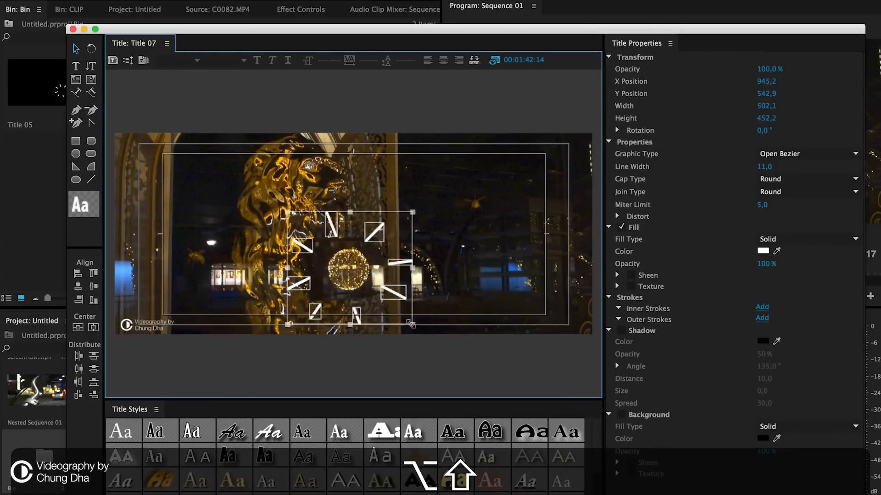
drag(412, 325, 415, 327)
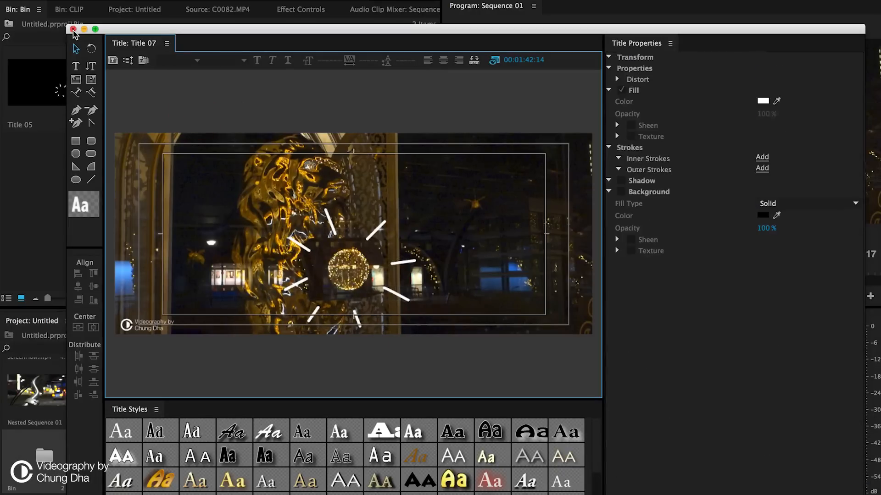
Undo the last change and reopen Title 06 for editing.
click(73, 28)
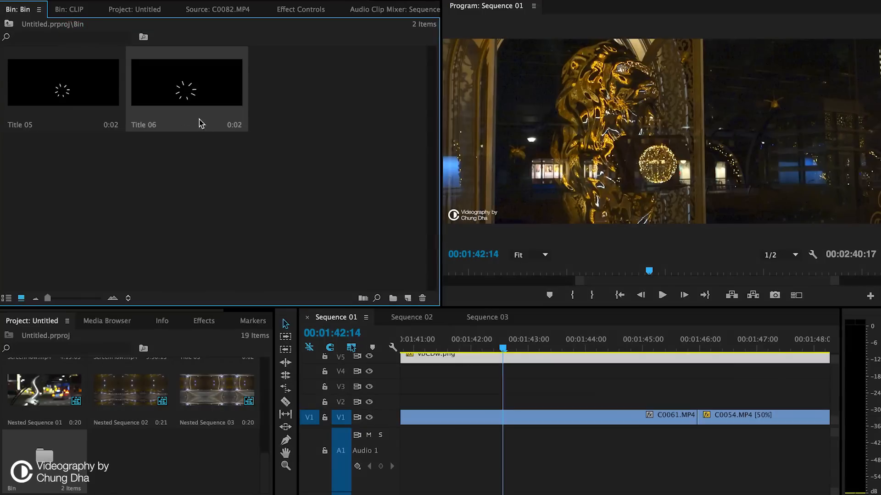
key(cmd+z)
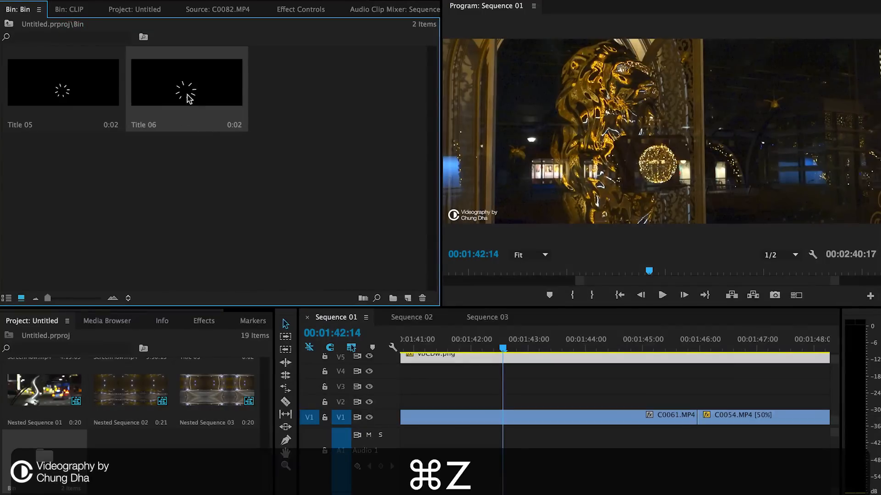
double_click(186, 82)
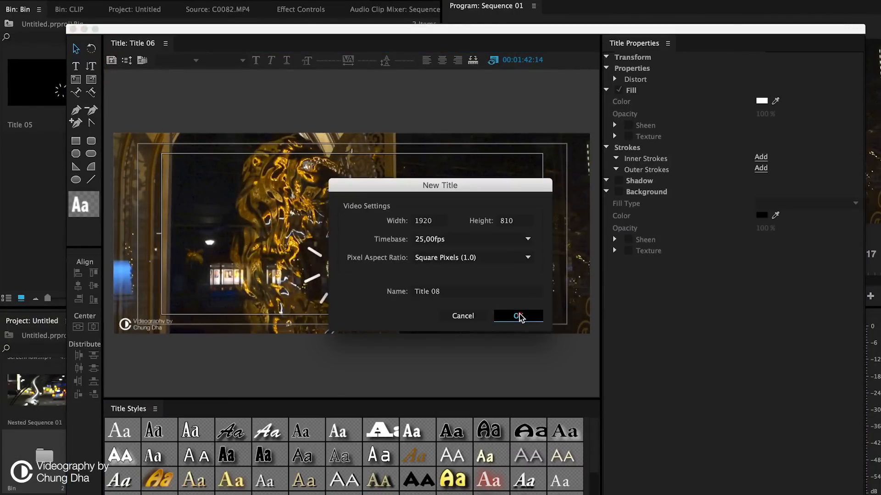
click(517, 316)
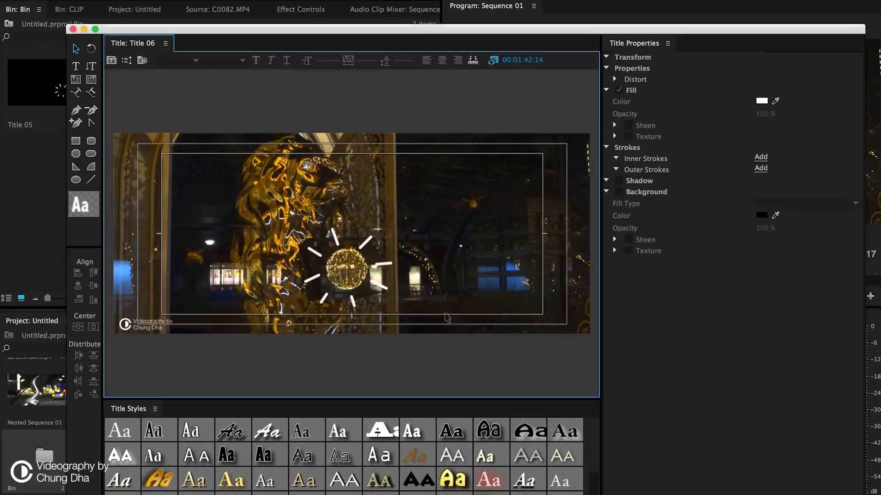
Create Title 08 from Title 06, scale its lines to the widest burst, and close the Titler.
click(111, 61)
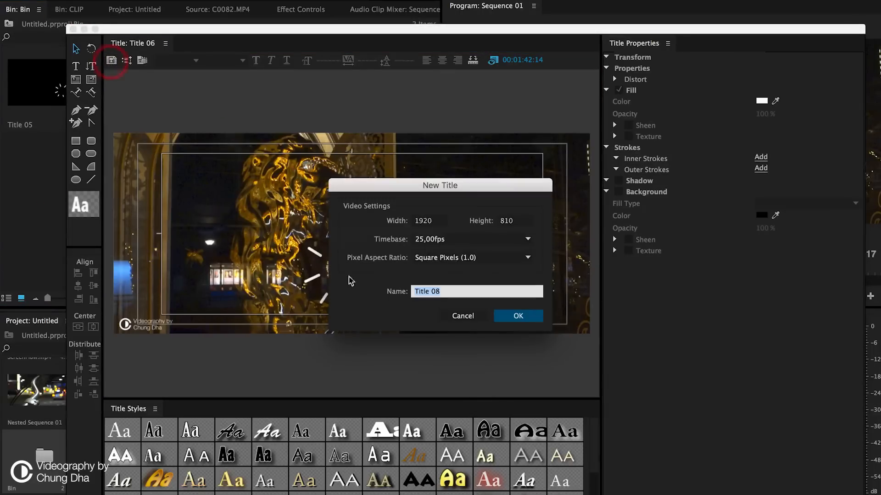
click(517, 315)
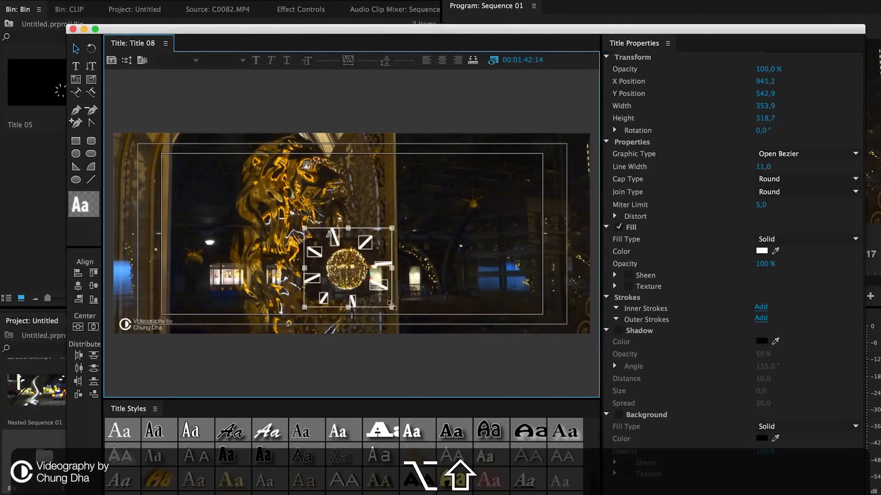
drag(396, 309, 414, 325)
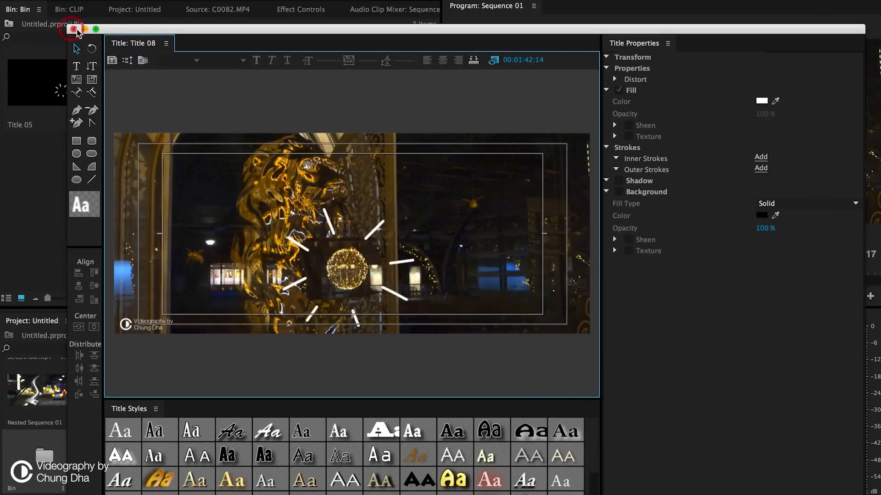
click(73, 28)
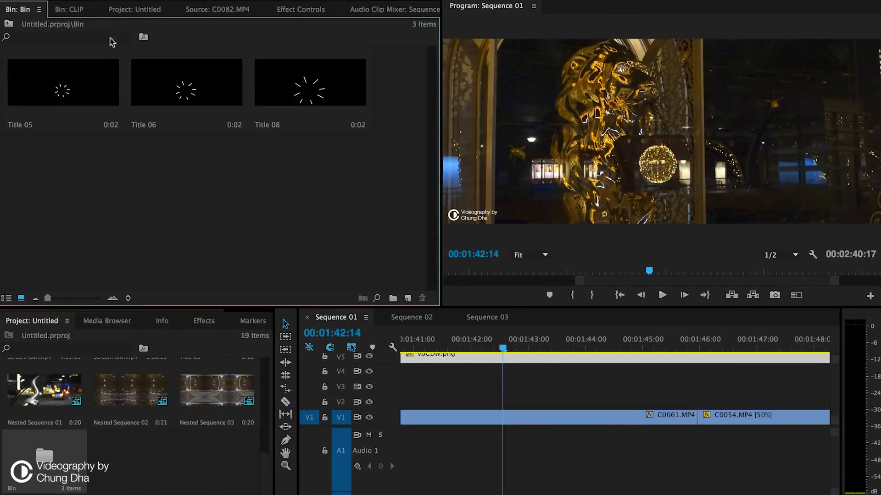
mouse_move(352, 137)
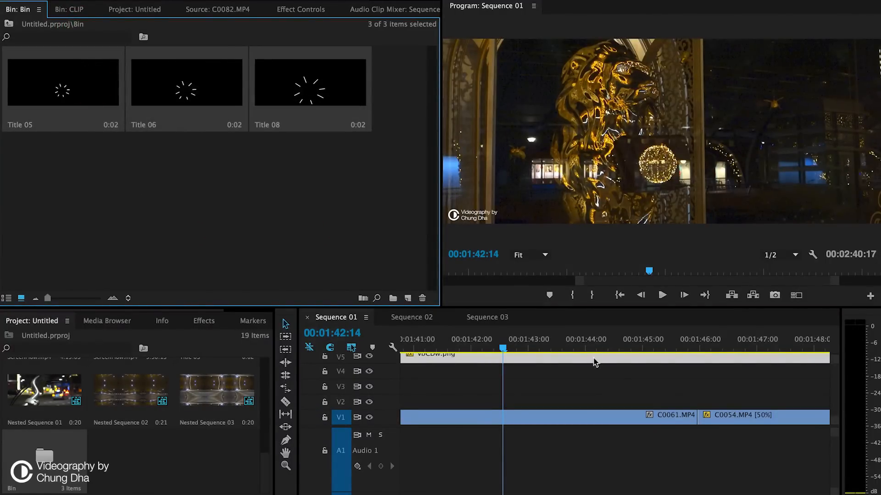
Drop Titles 05, 06 and 08 onto V2 over the lion clip and scrub to preview the expanding burst.
click(323, 254)
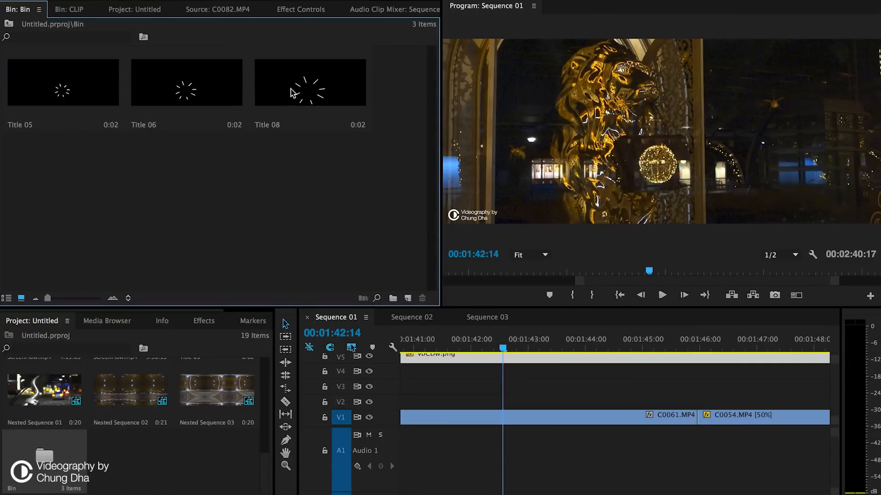
mouse_move(193, 112)
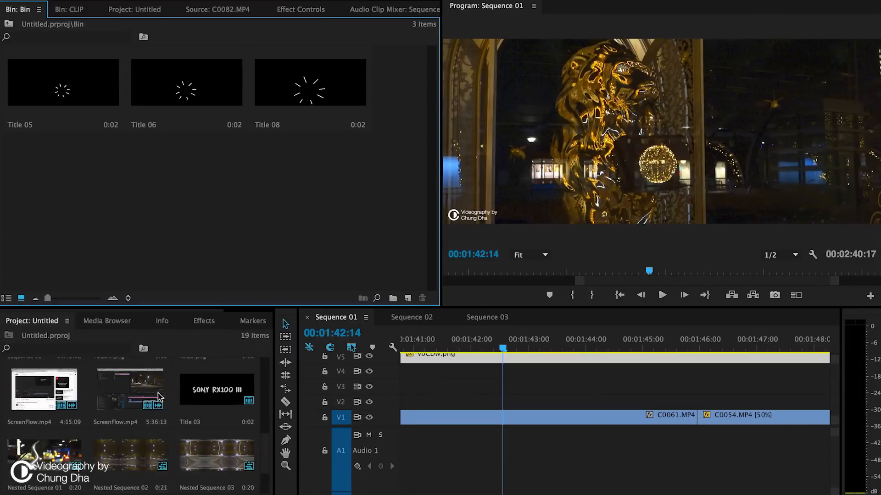
scroll(down, 3)
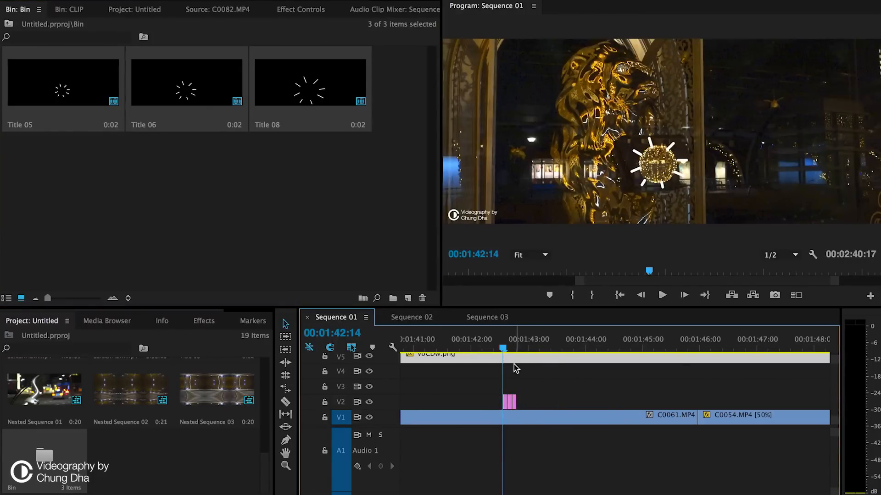
drag(503, 349, 525, 348)
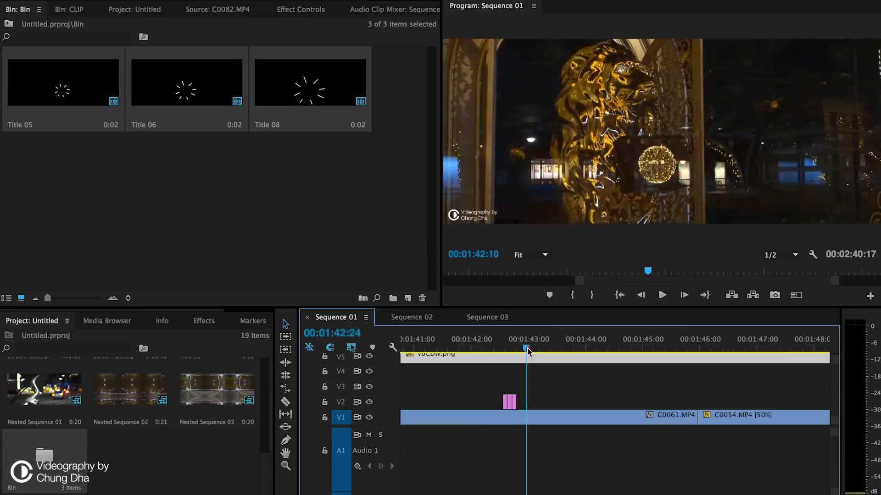
drag(526, 349, 479, 348)
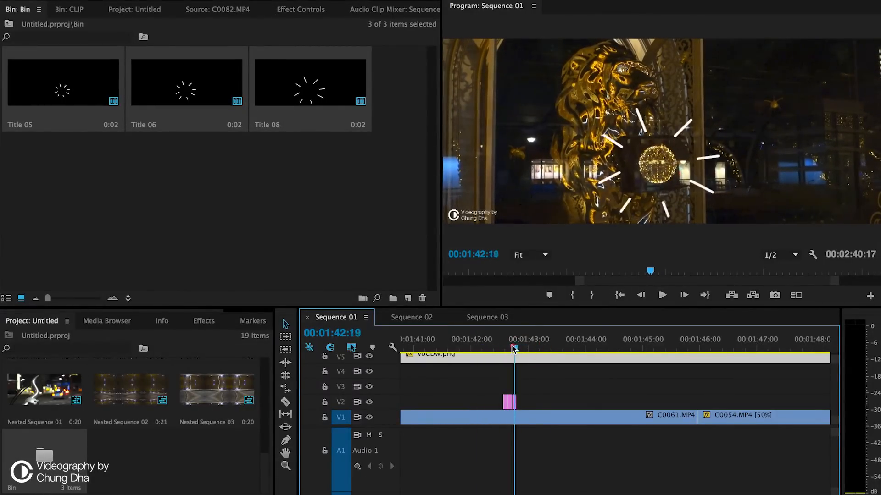
Nest the burst titles into one V2 clip and expand the Title_Logo presets showing Wiggly Text.
drag(514, 349, 489, 349)
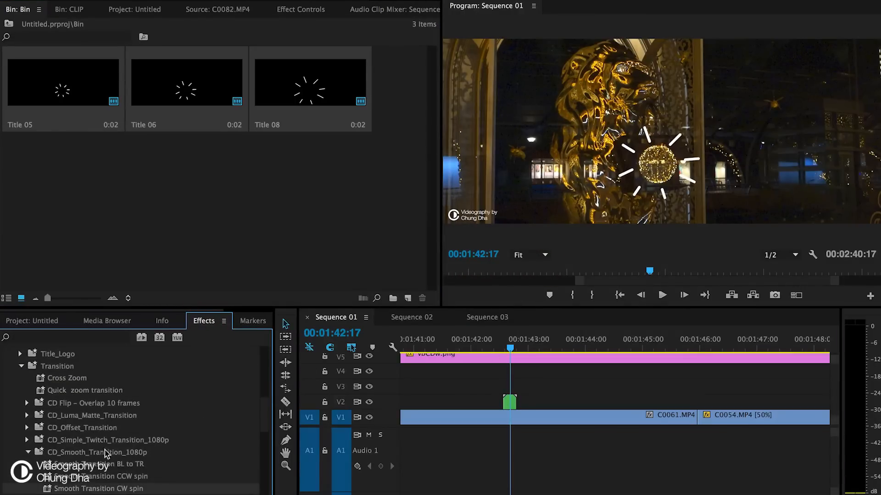
scroll(down, 3)
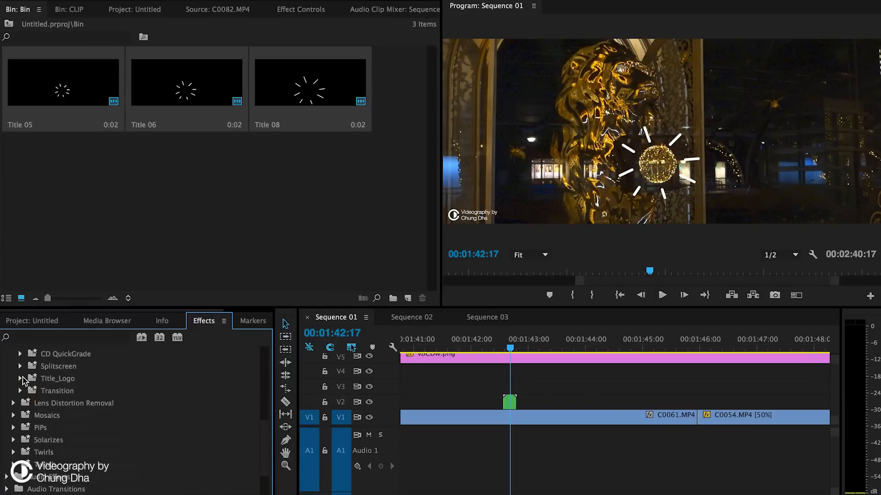
click(19, 378)
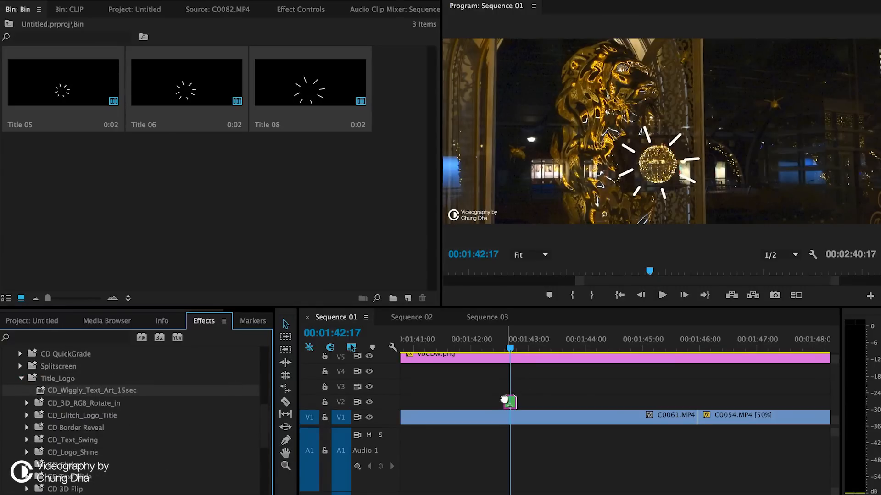
click(517, 340)
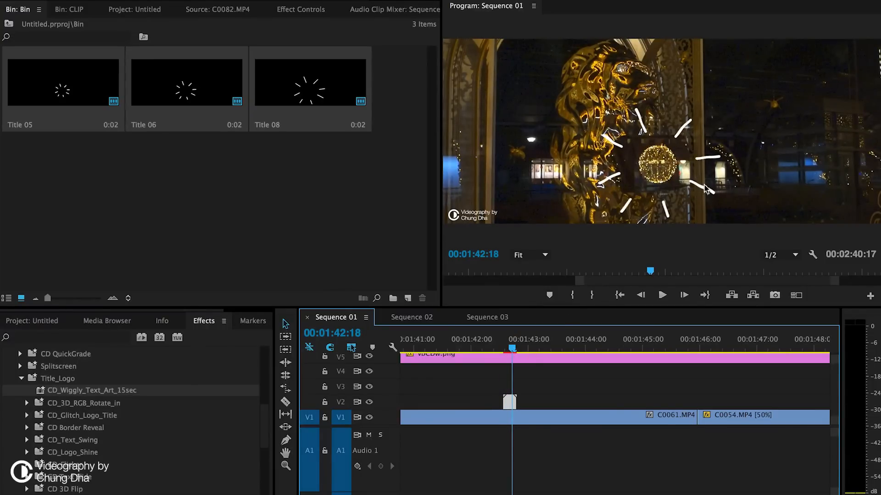
click(661, 294)
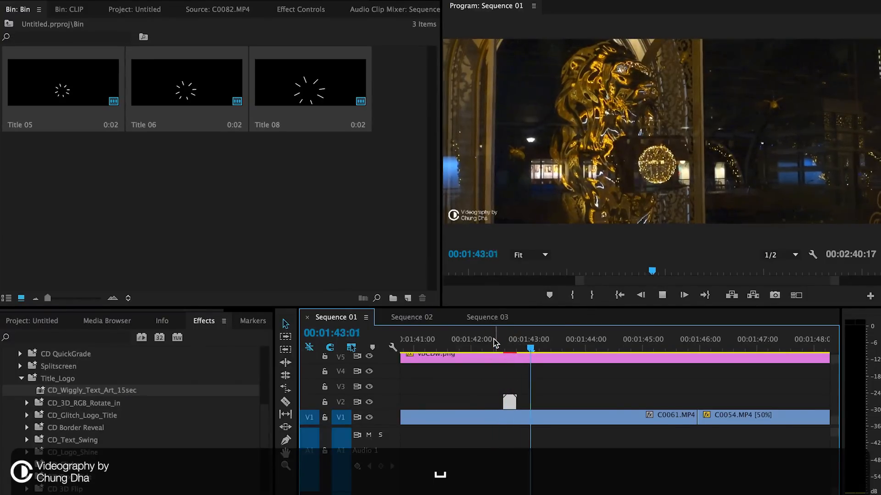
Create a new Default Still title, Title 10.
click(661, 295)
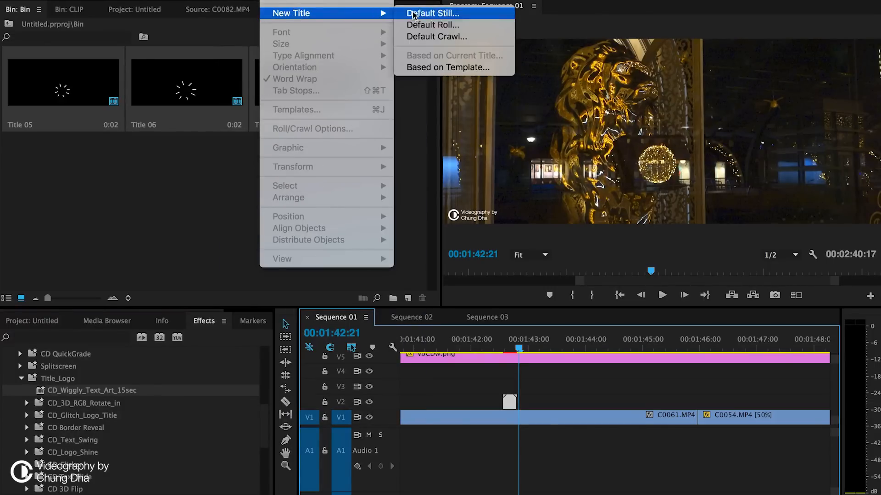
click(432, 13)
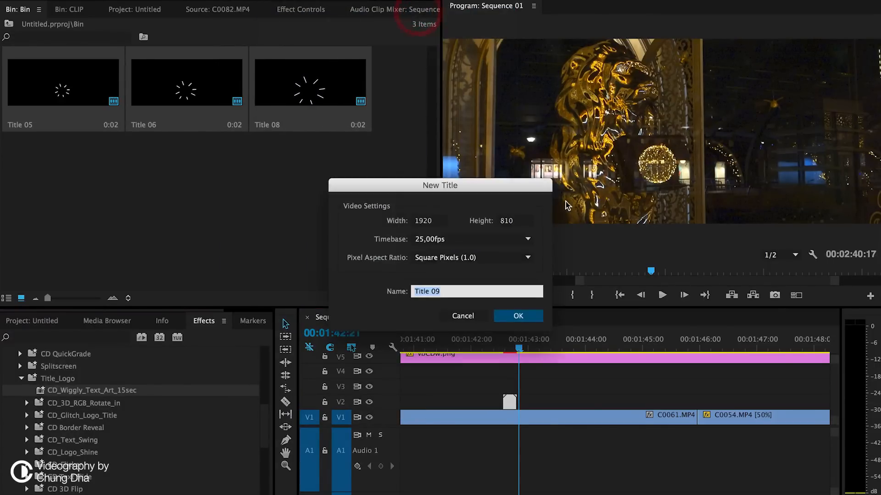
click(516, 316)
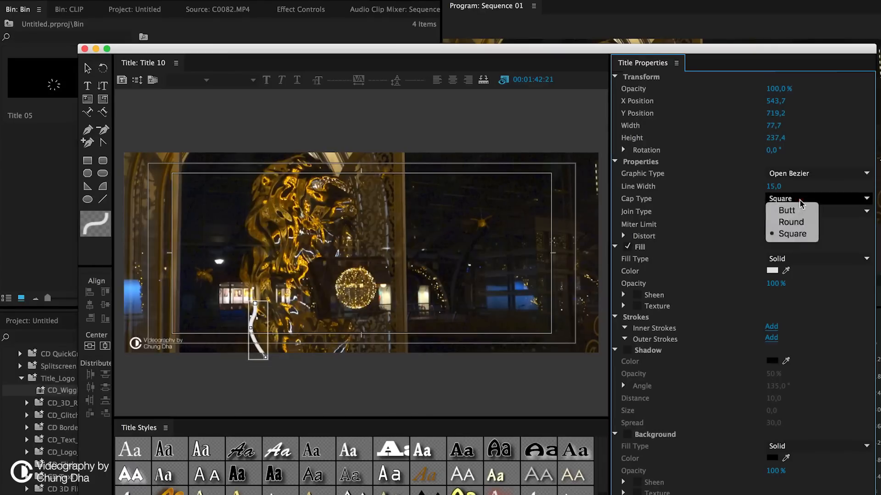
Give the pen-drawn curved stroke round caps, keep it white, and start Title 11 from it.
click(791, 222)
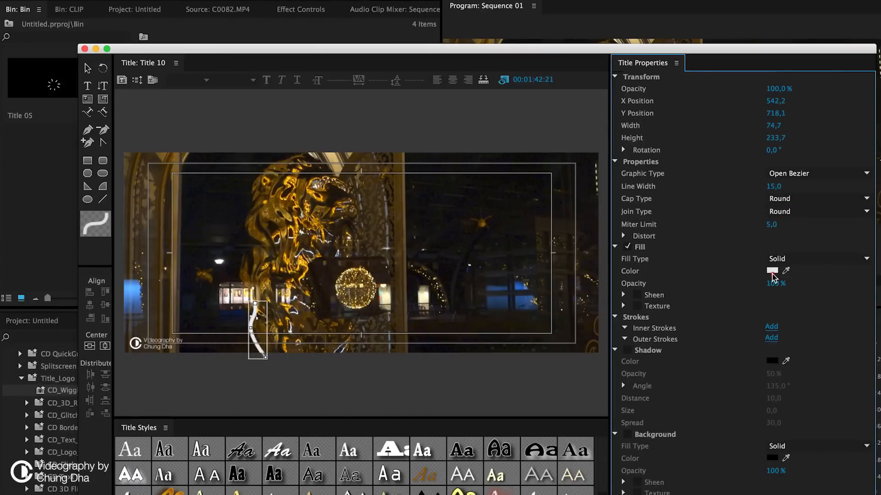
click(771, 271)
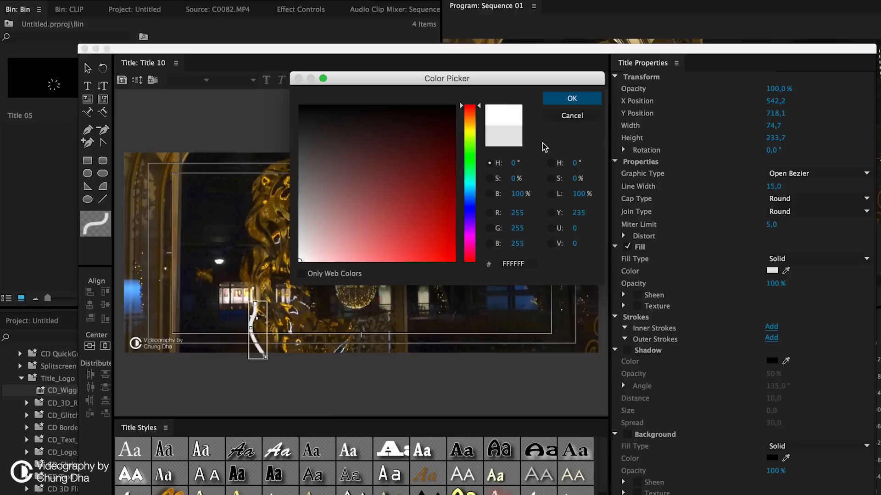
click(572, 98)
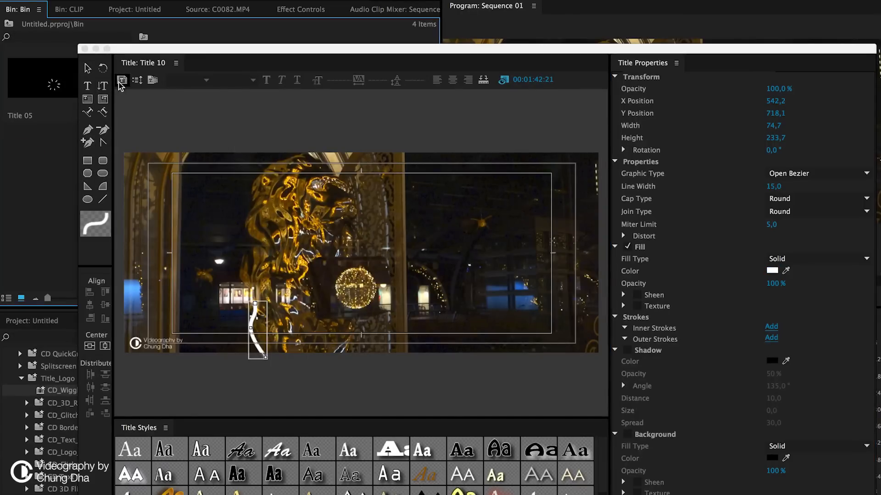
click(122, 80)
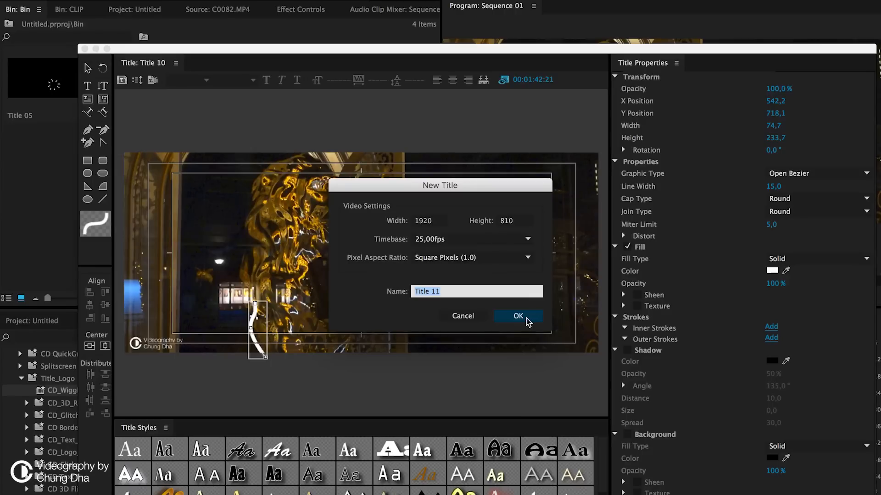
click(516, 315)
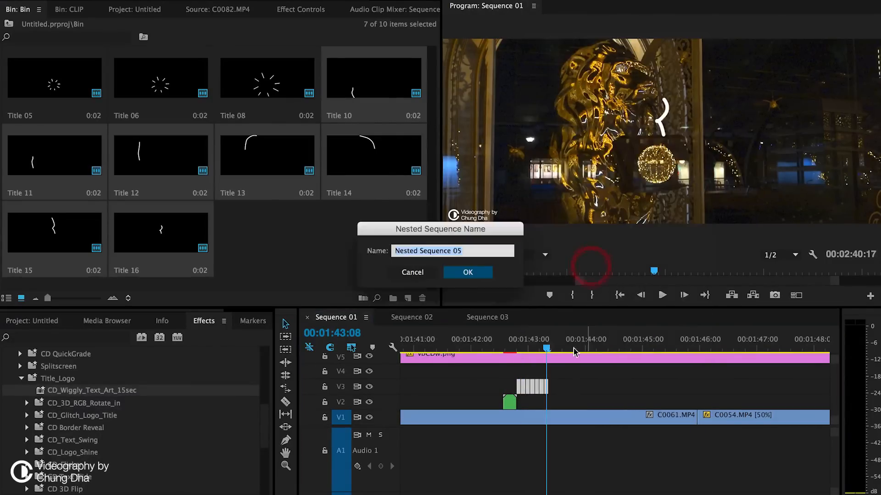
Confirm nesting the squiggle titles on V3 and pick the CD_Wiggly_Text_Art_15sec preset.
click(467, 272)
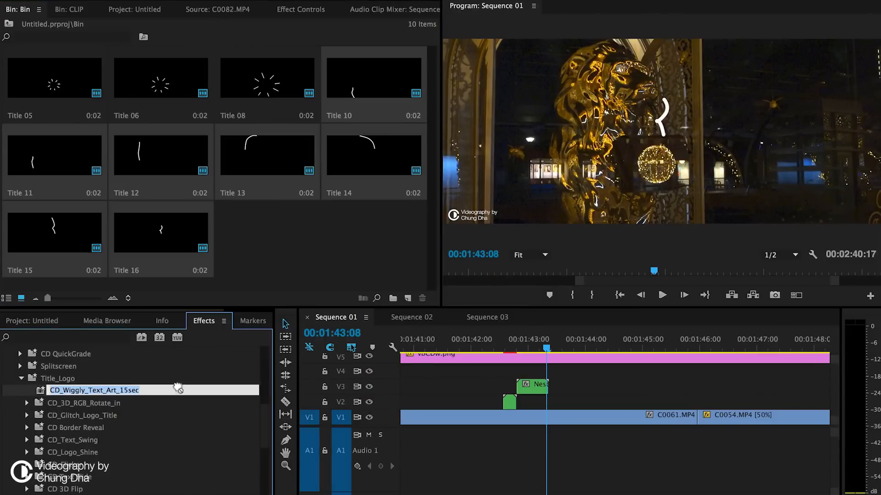
click(517, 347)
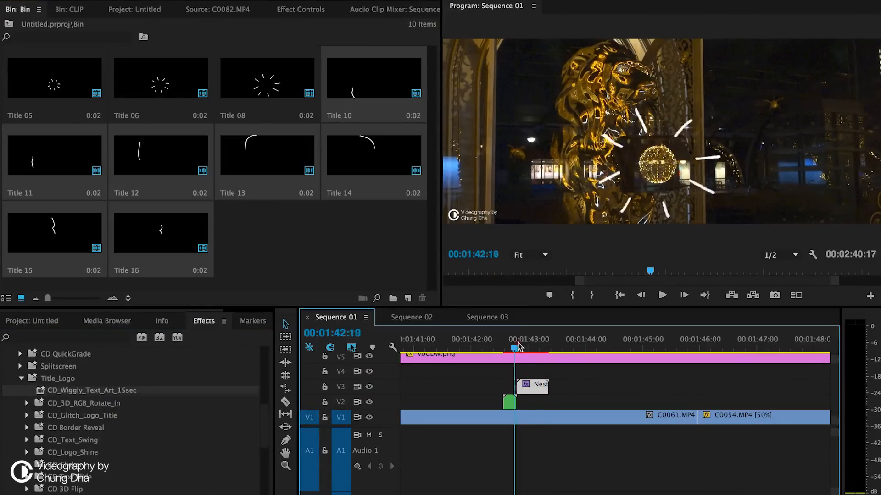